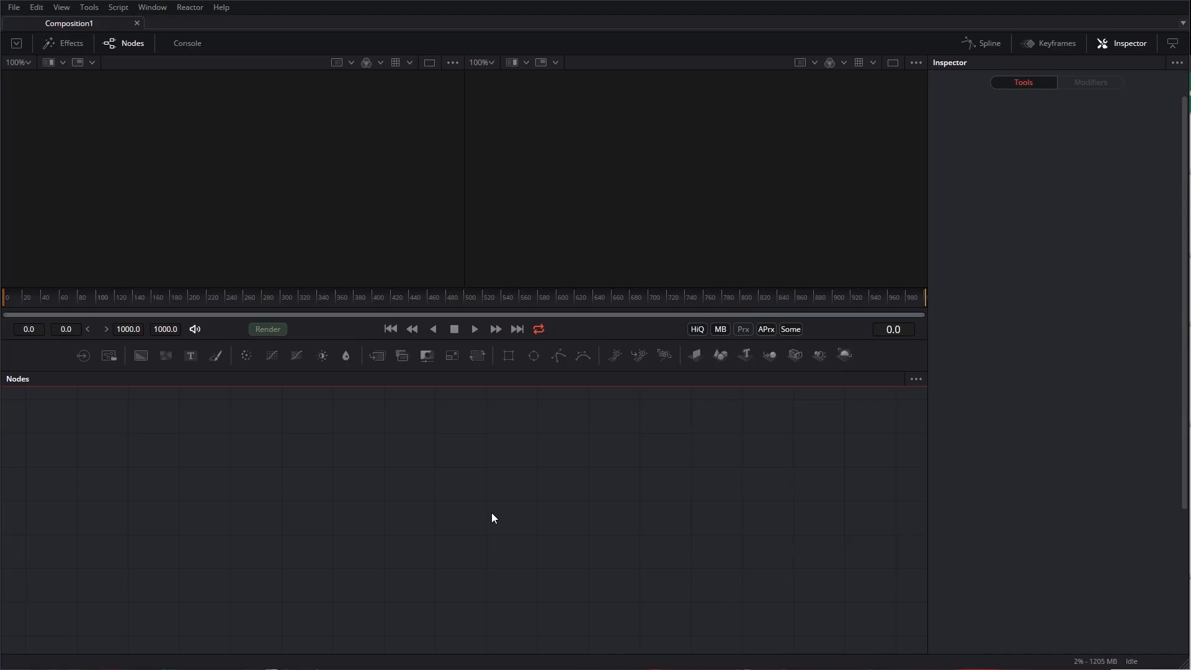
mouse_move(529, 500)
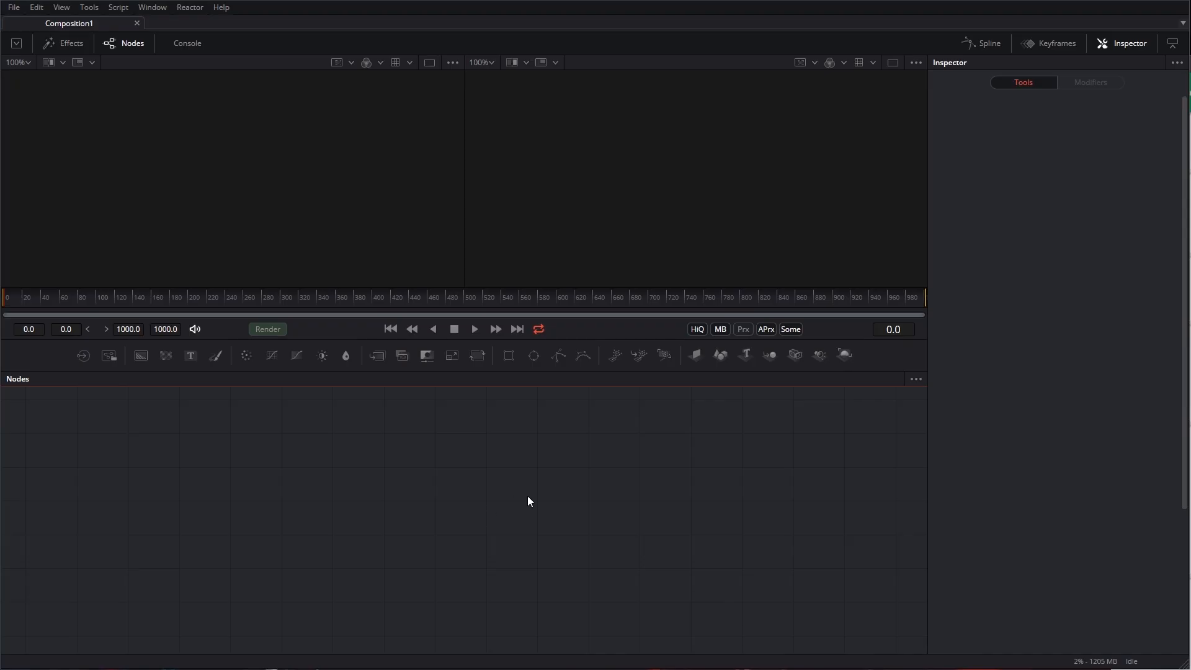
mouse_move(466, 508)
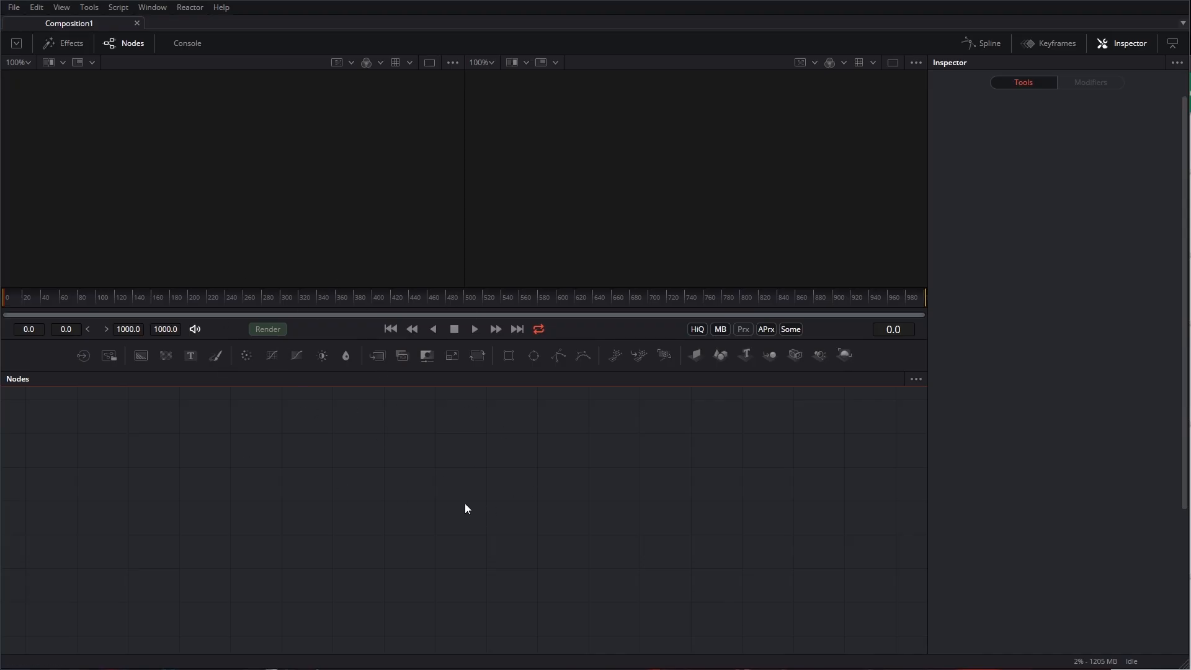
mouse_move(465, 477)
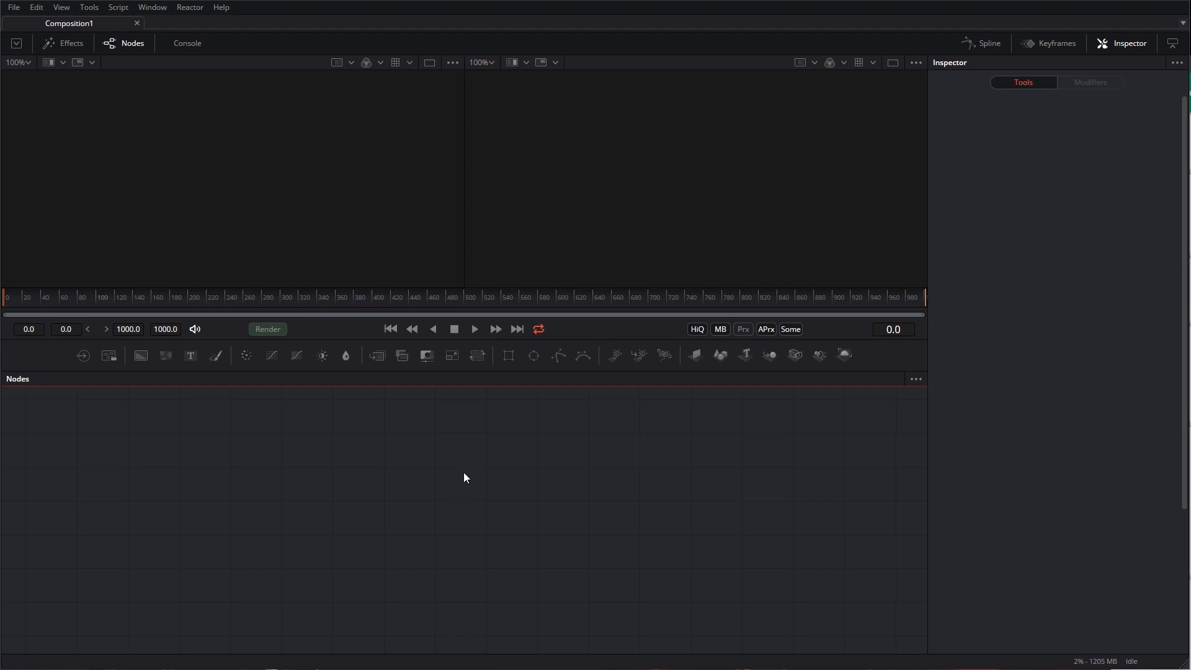
mouse_move(469, 461)
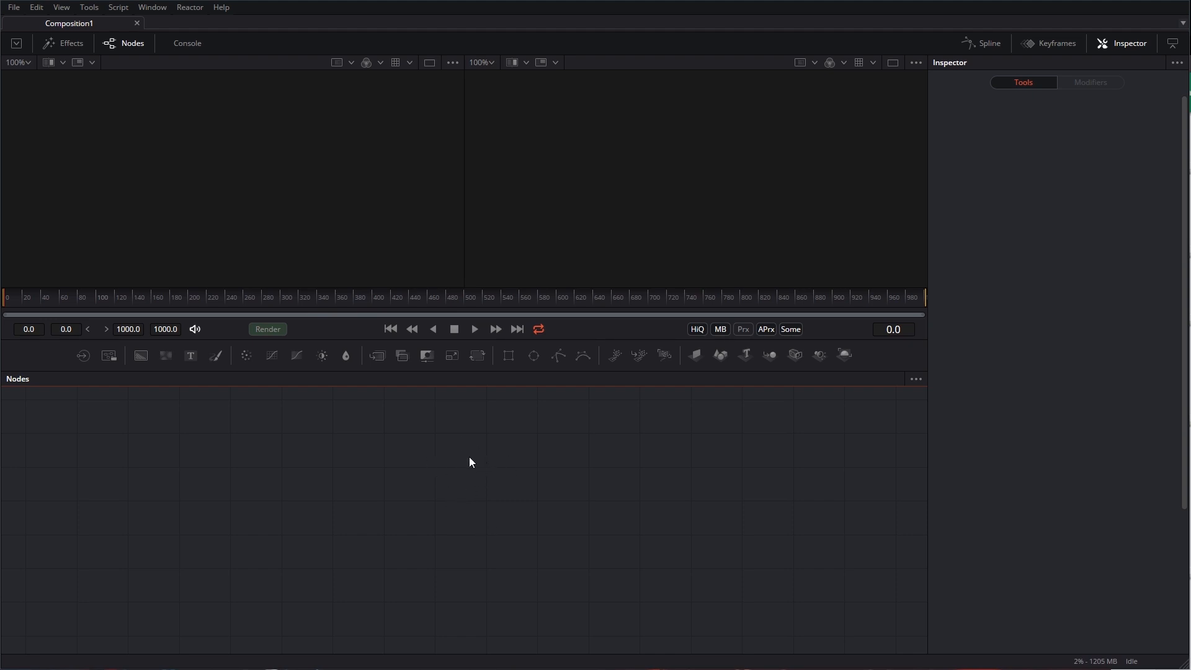
mouse_move(476, 461)
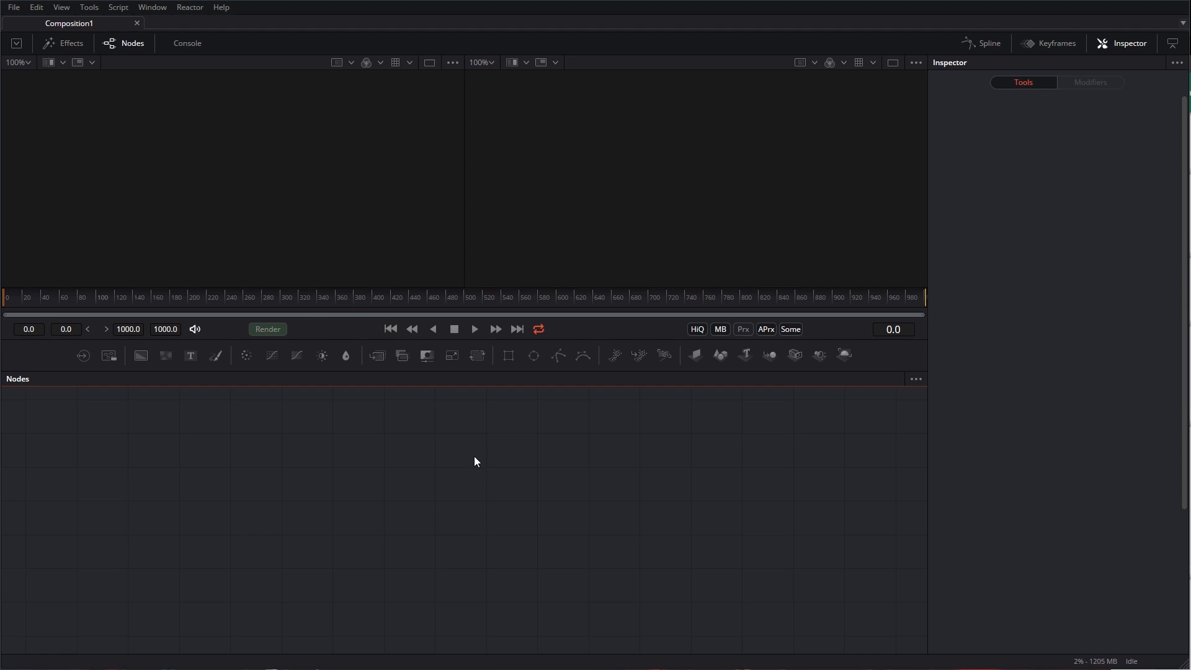
Step: Add an Alembic Mesh 3D node loading the GSG_DUST_BasicRandom.abc dust particle file
right_click(475, 462)
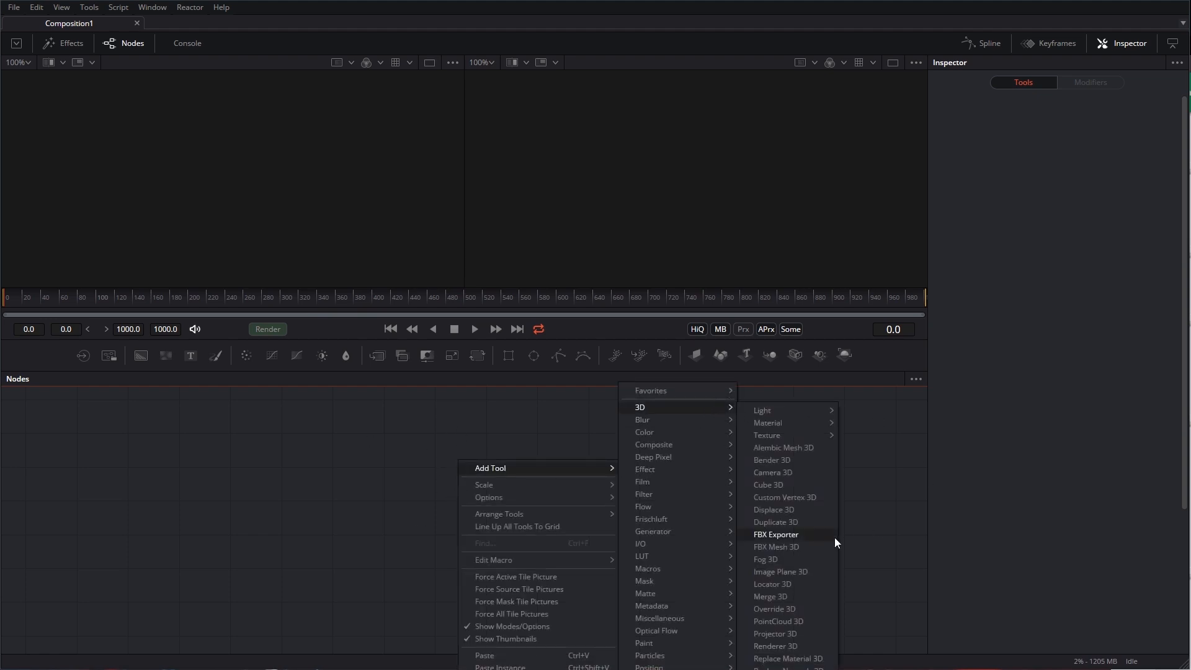
mouse_move(767, 436)
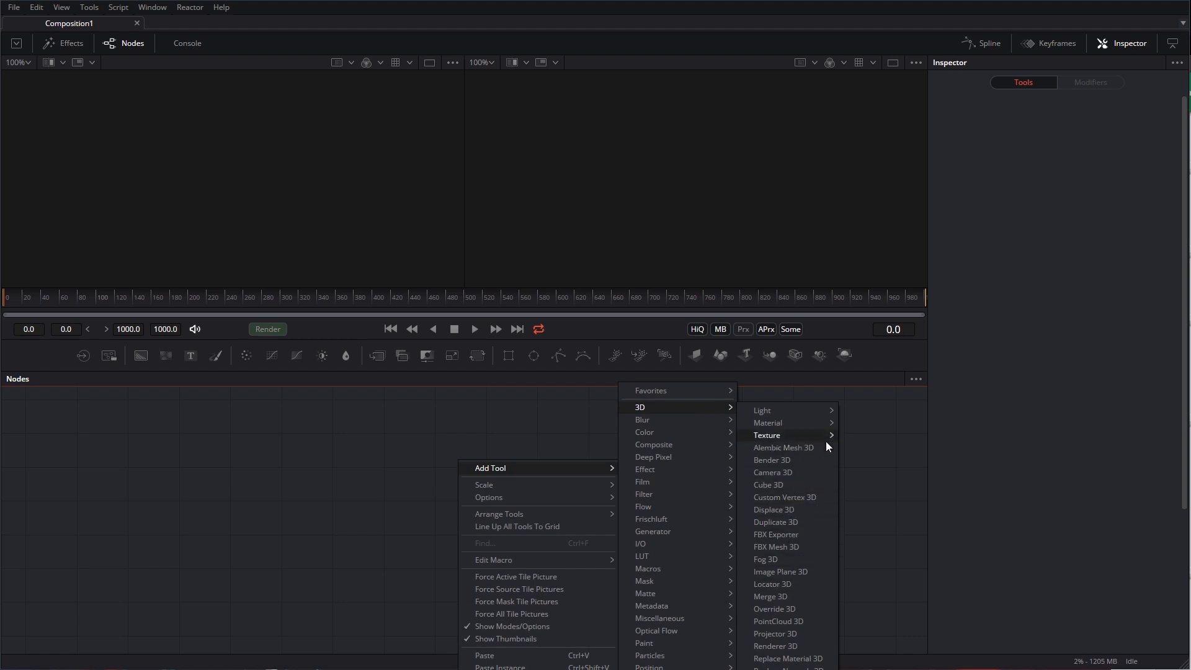
left_click(783, 448)
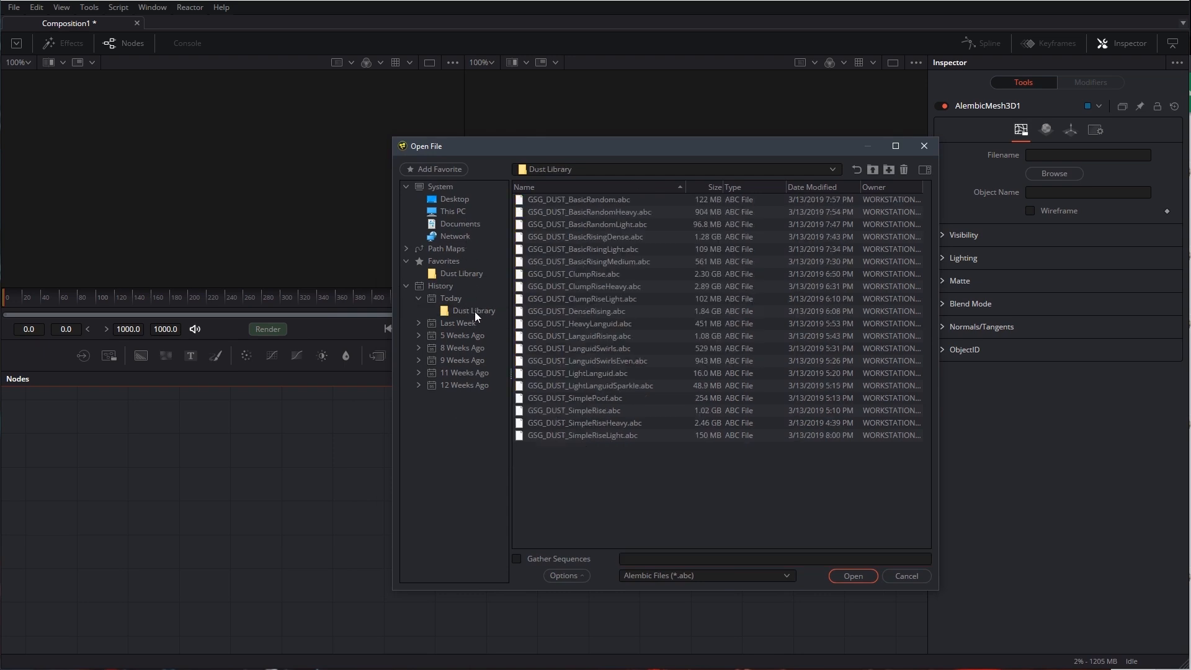
left_click(577, 198)
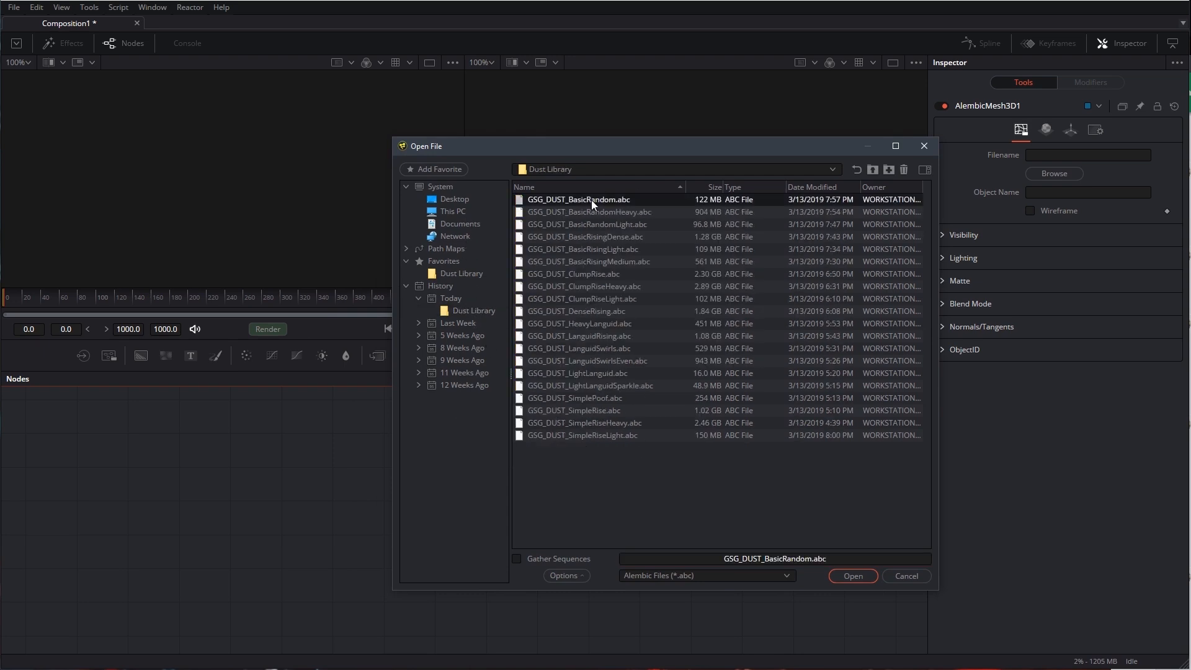
left_click(851, 574)
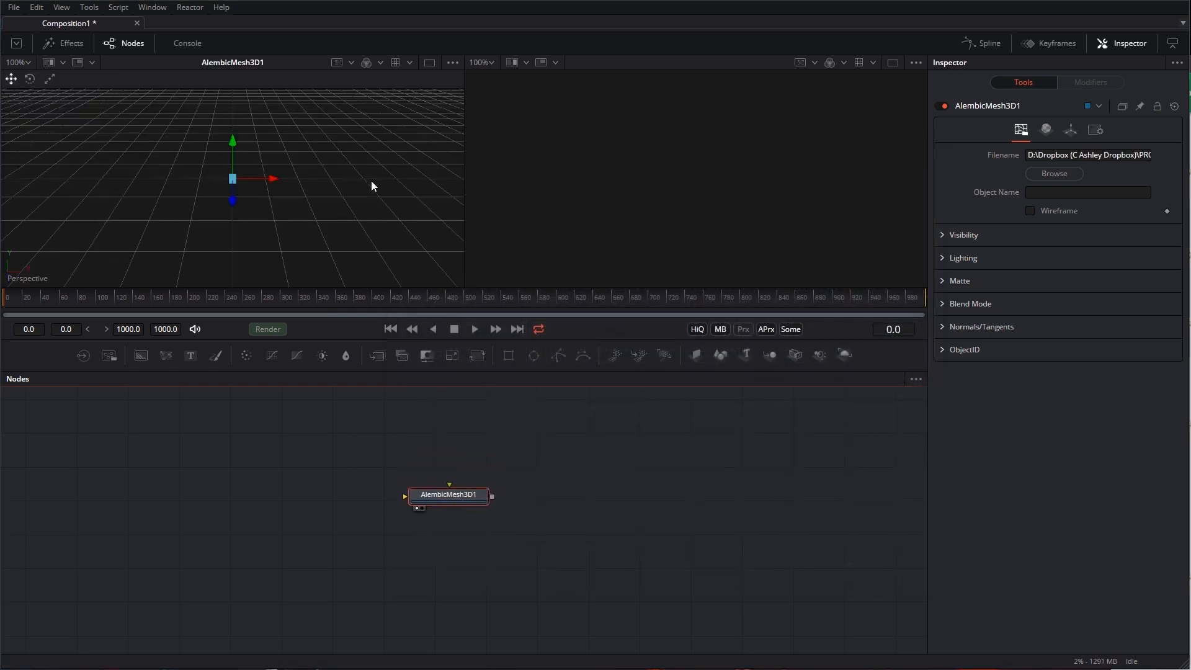
Step: Play the dust animation to around frame 327 and stop with particles visible
left_click(474, 328)
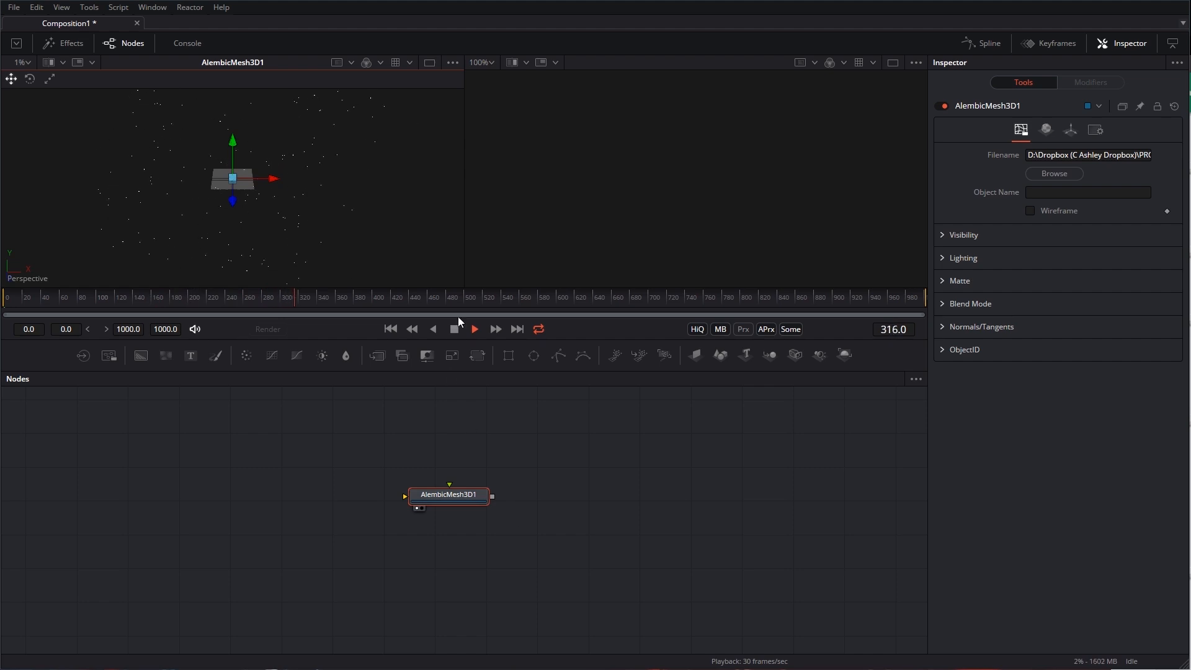
left_click_drag(448, 495, 239, 472)
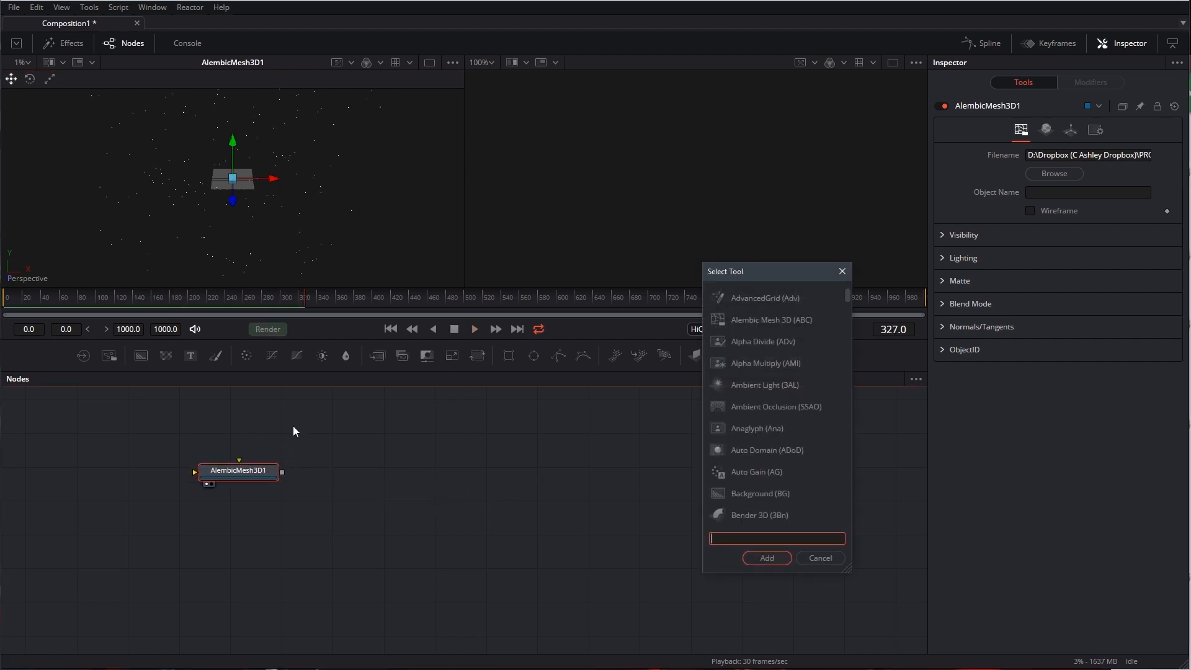
Step: Add a Transform 3D after AlembicMesh3D1 rotated X −158.587, Y −16.2334, Z −75.6078
type("trans")
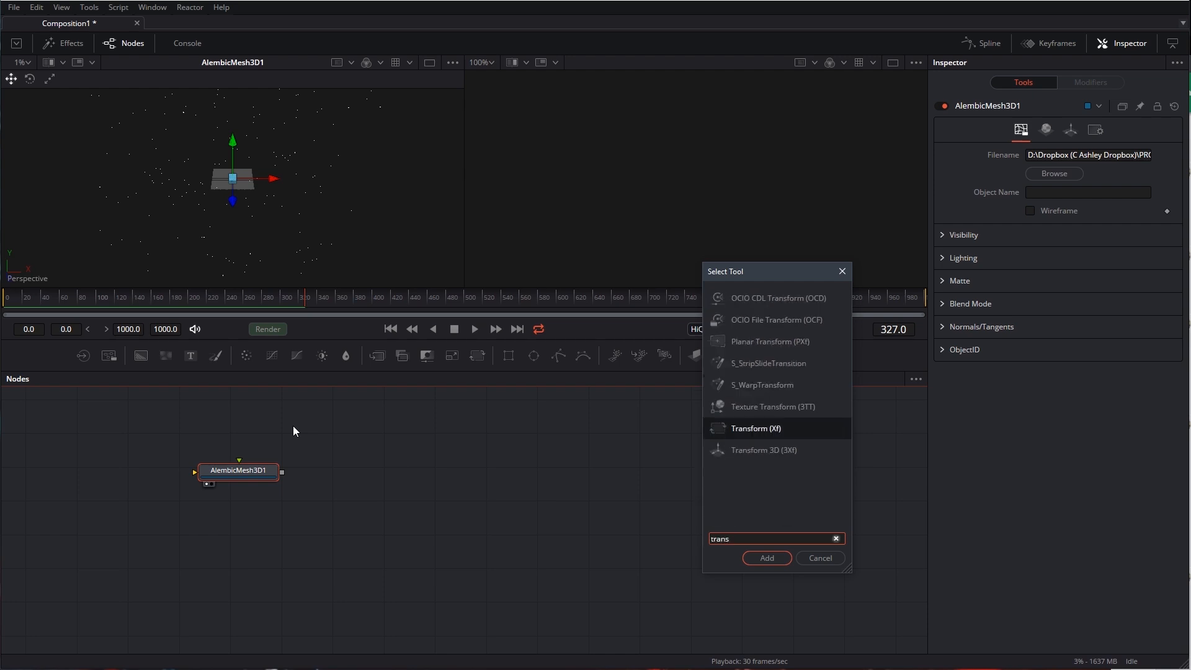
left_click(765, 557)
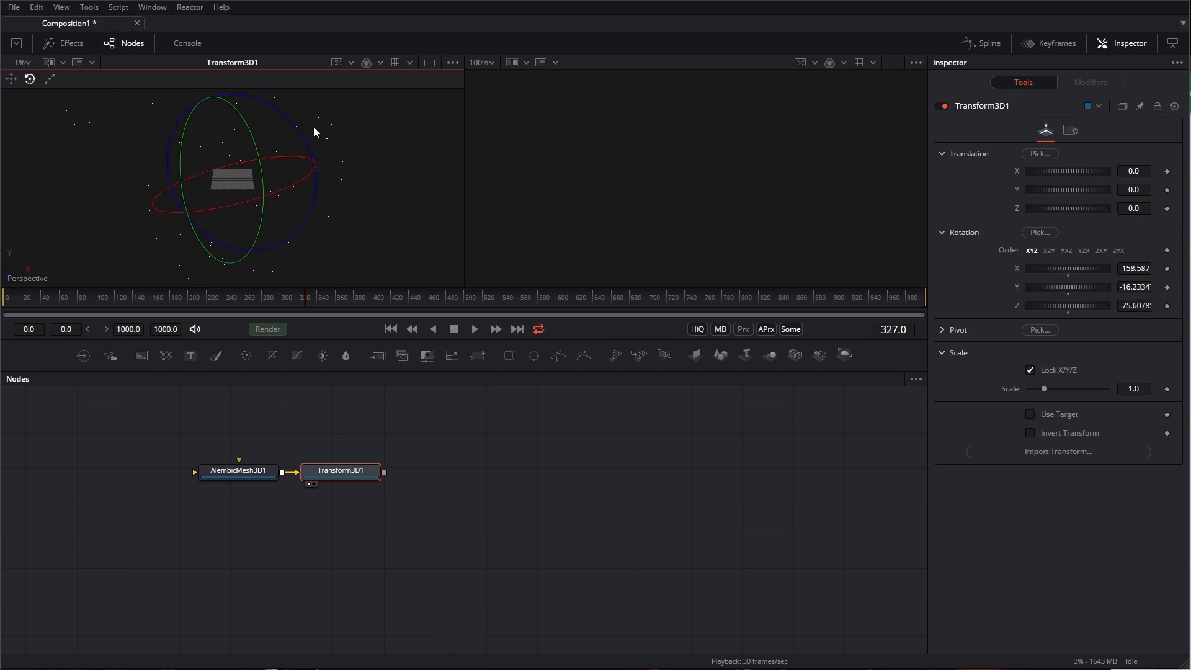
left_click(439, 463)
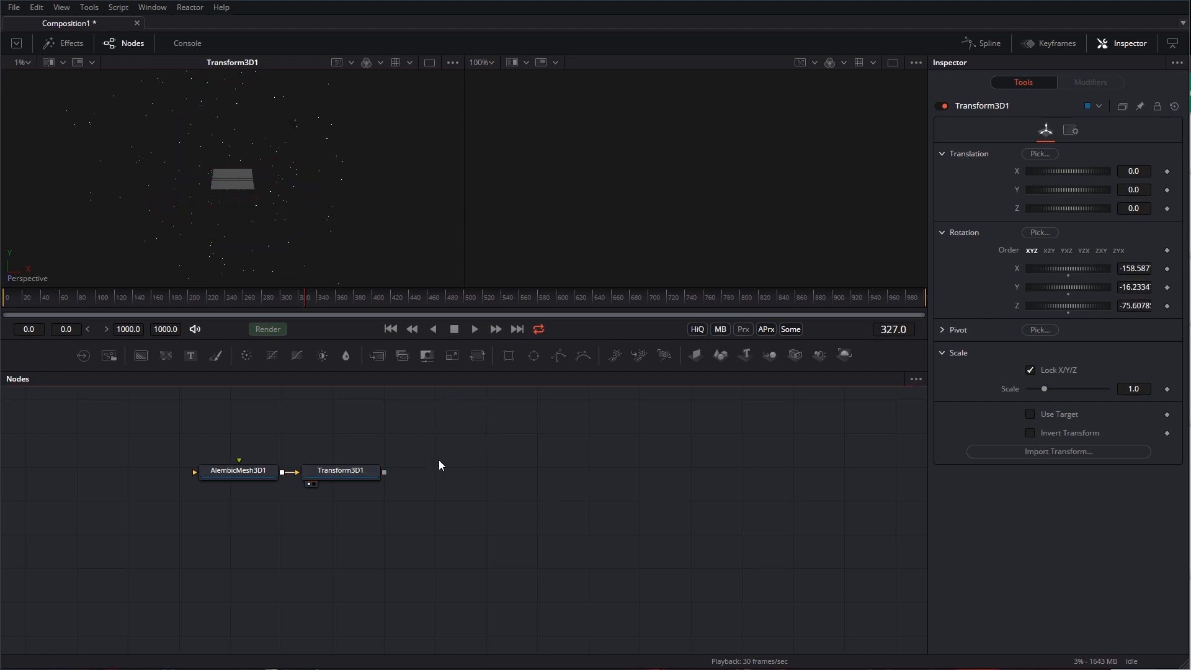
mouse_move(650, 274)
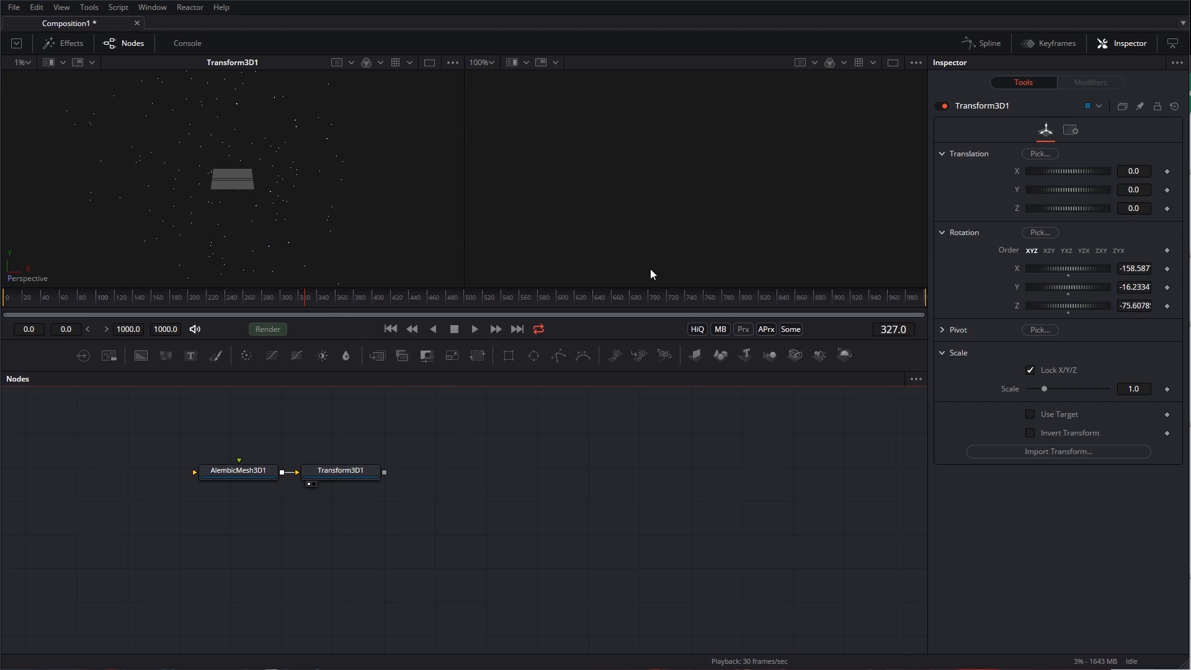
mouse_move(204, 185)
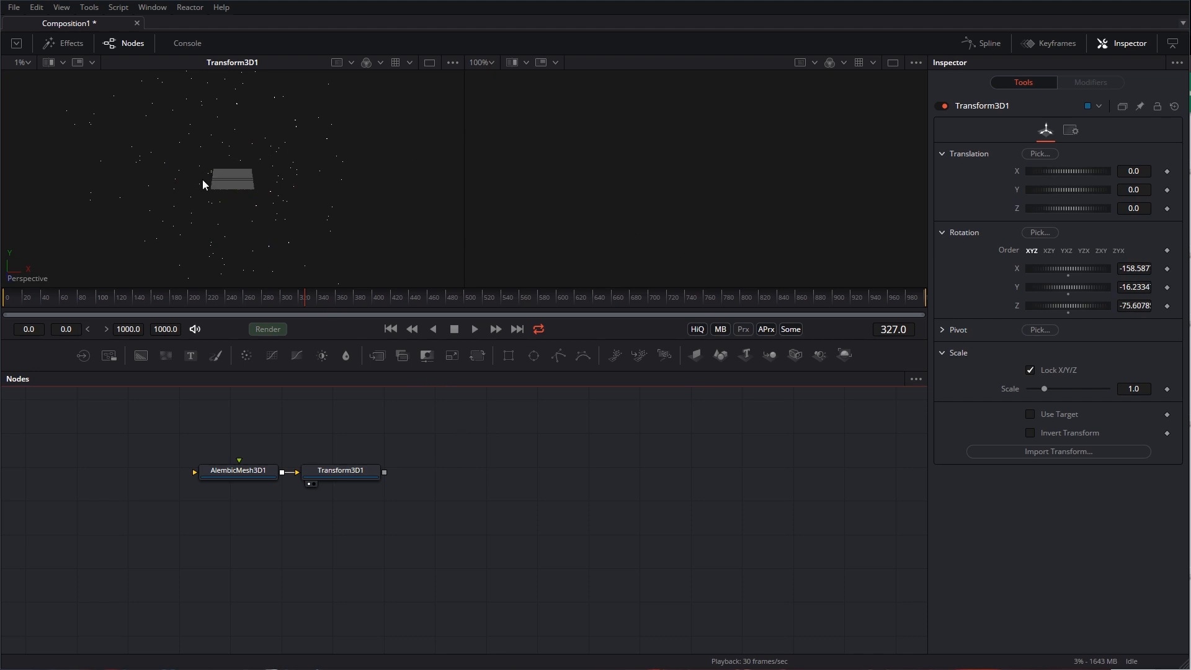
left_click(361, 471)
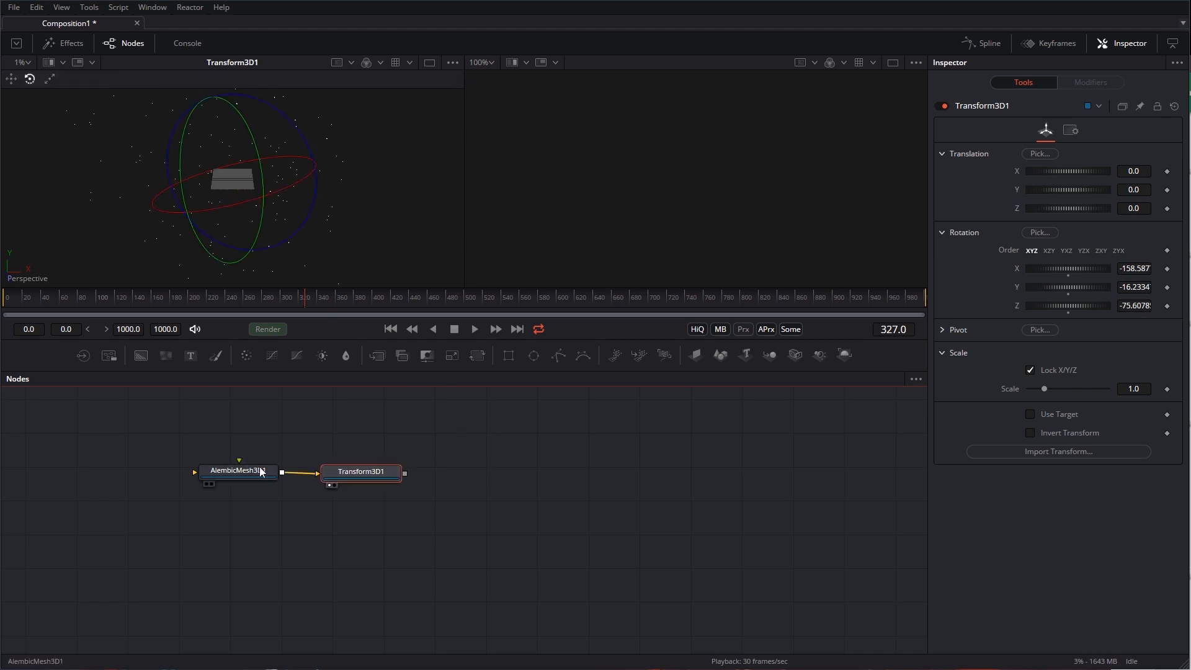
left_click(231, 471)
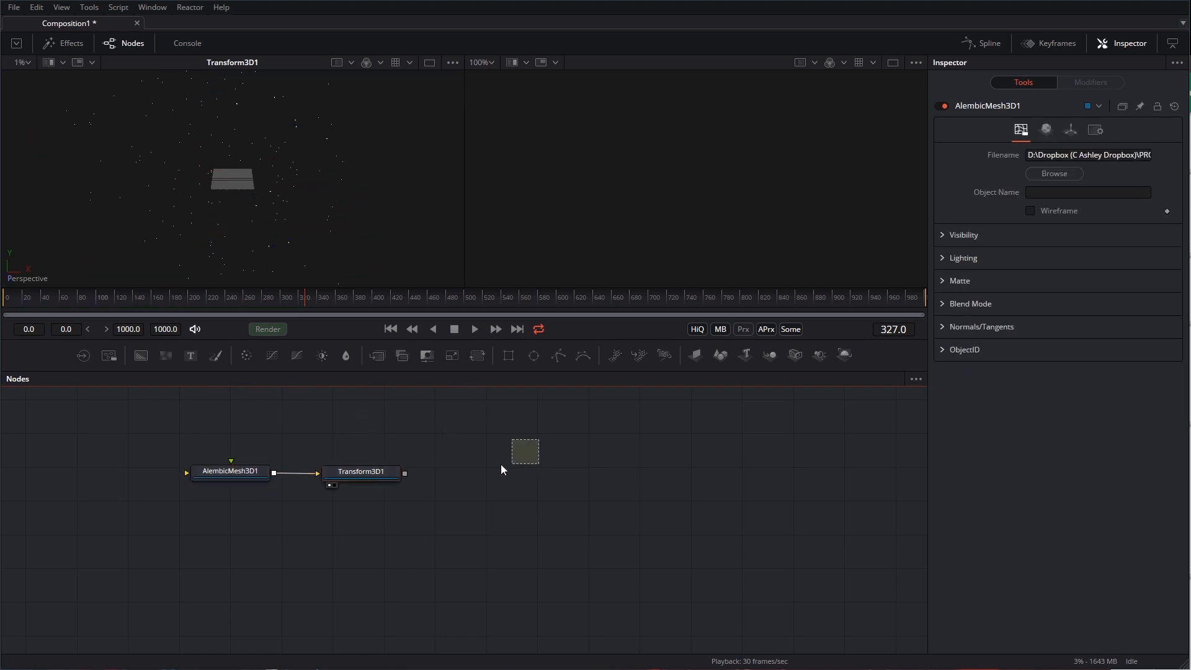
Step: Add a Camera 3D and a Merge 3D node to the composition
type("trans")
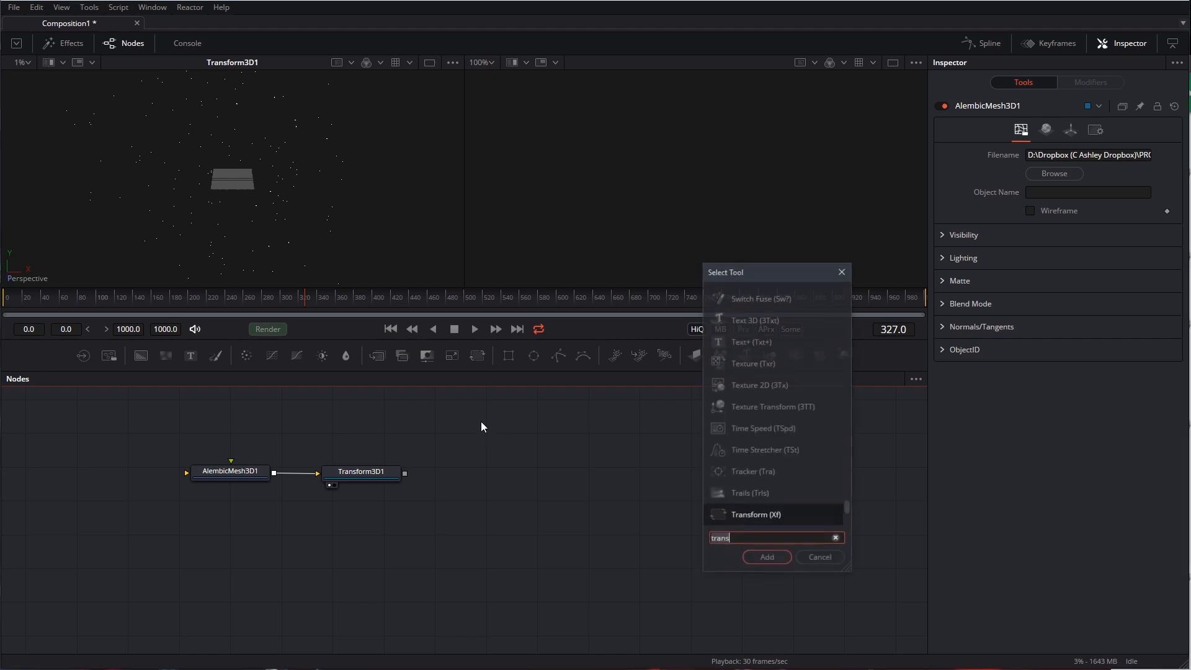
type("m")
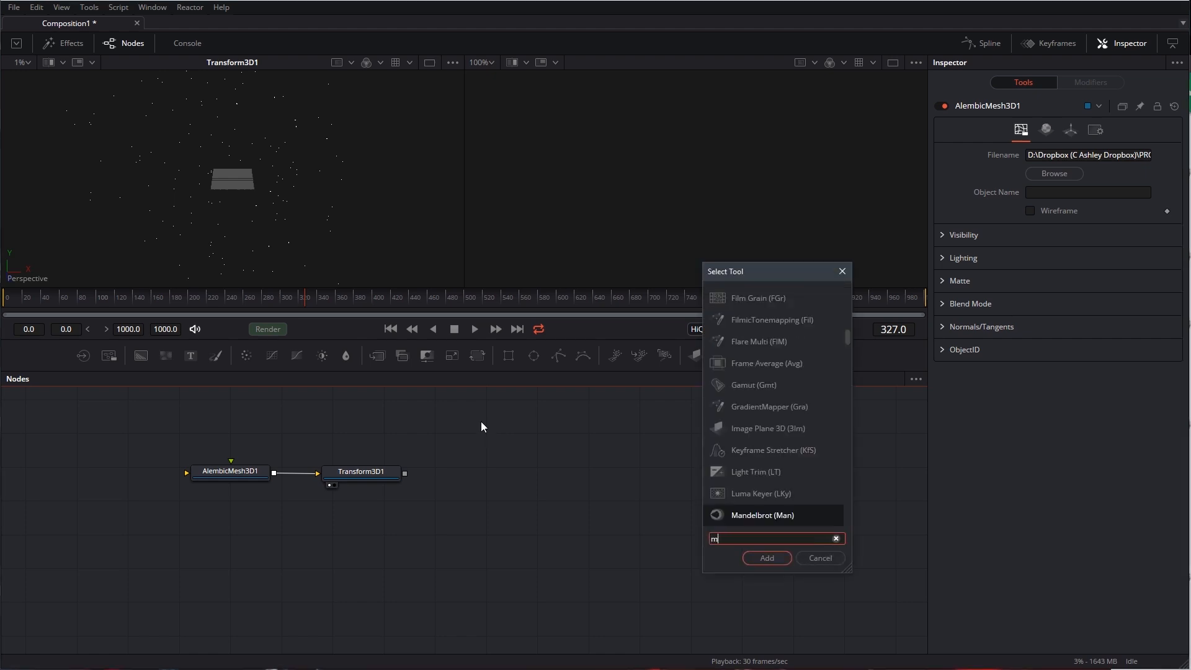
left_click(766, 558)
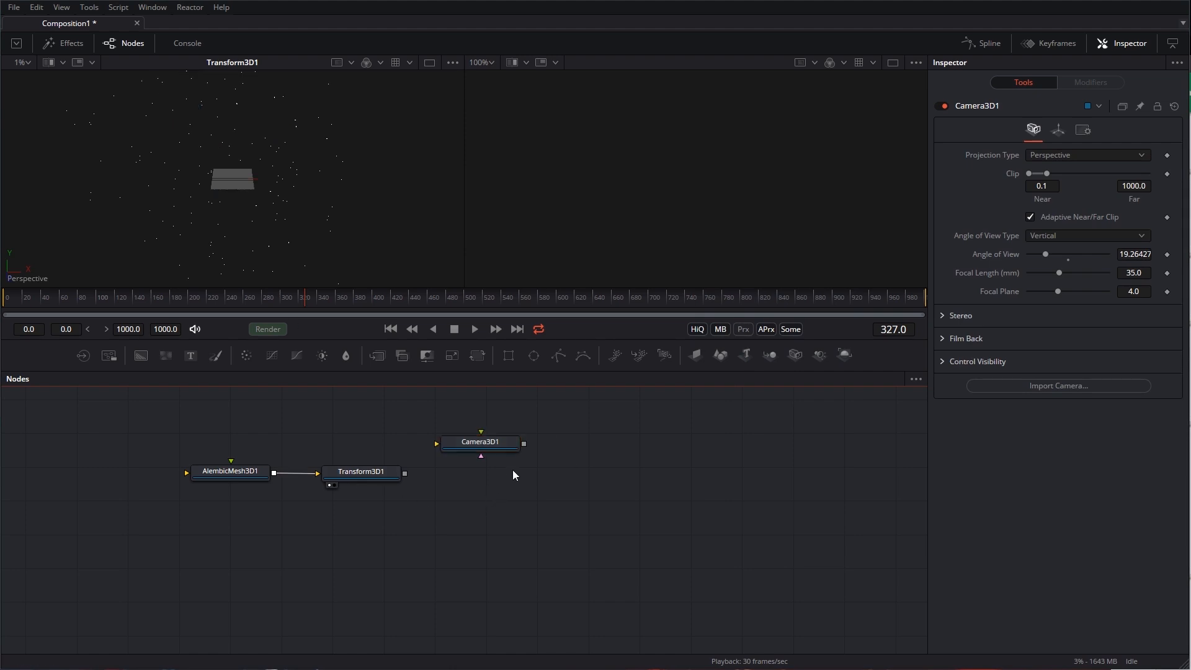
type("merg")
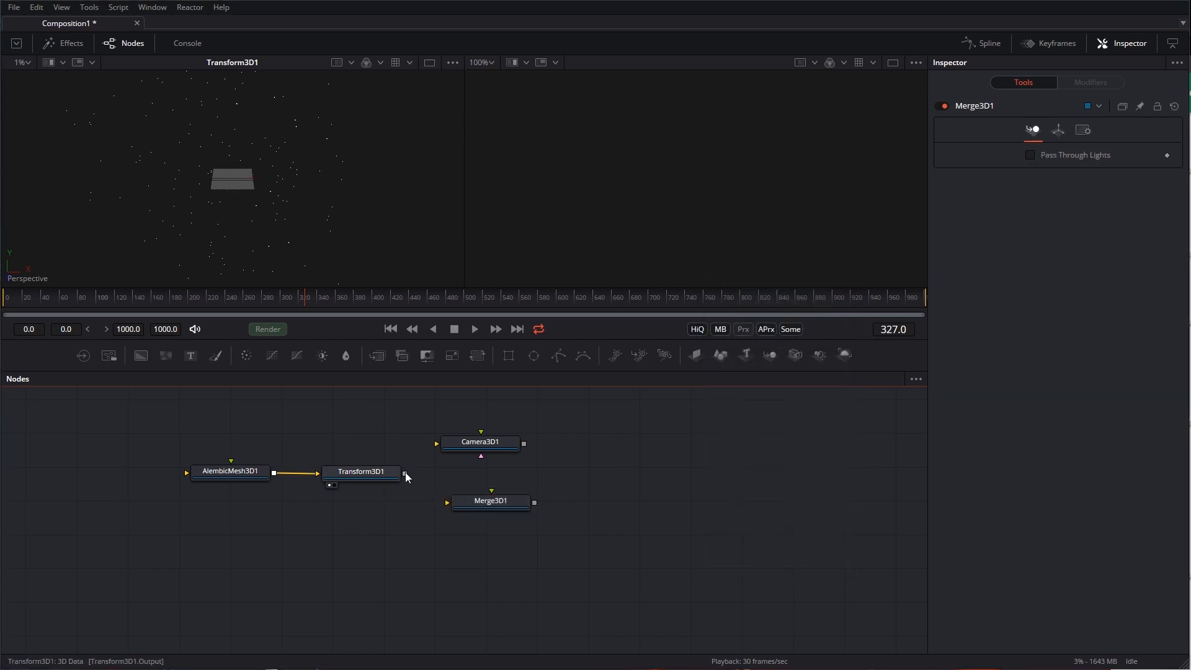
Step: Feed the transformed dust and camera into Merge3D1 and view it through Camera3D1 in the left viewer
left_click_drag(404, 472, 450, 500)
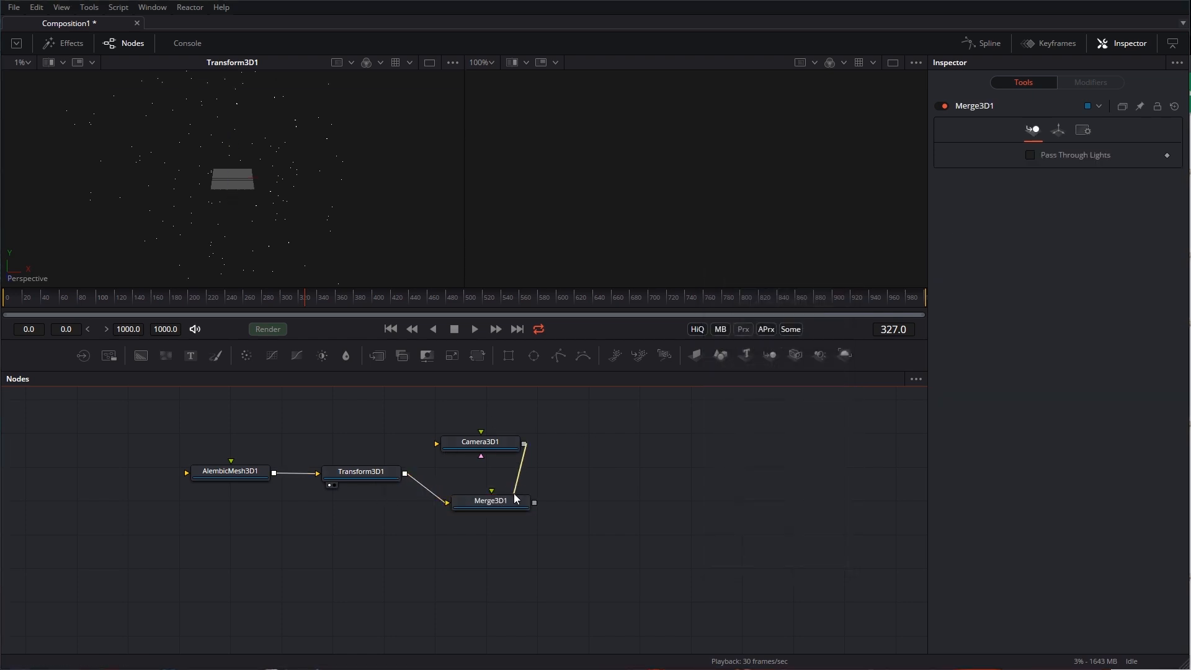
left_click(481, 442)
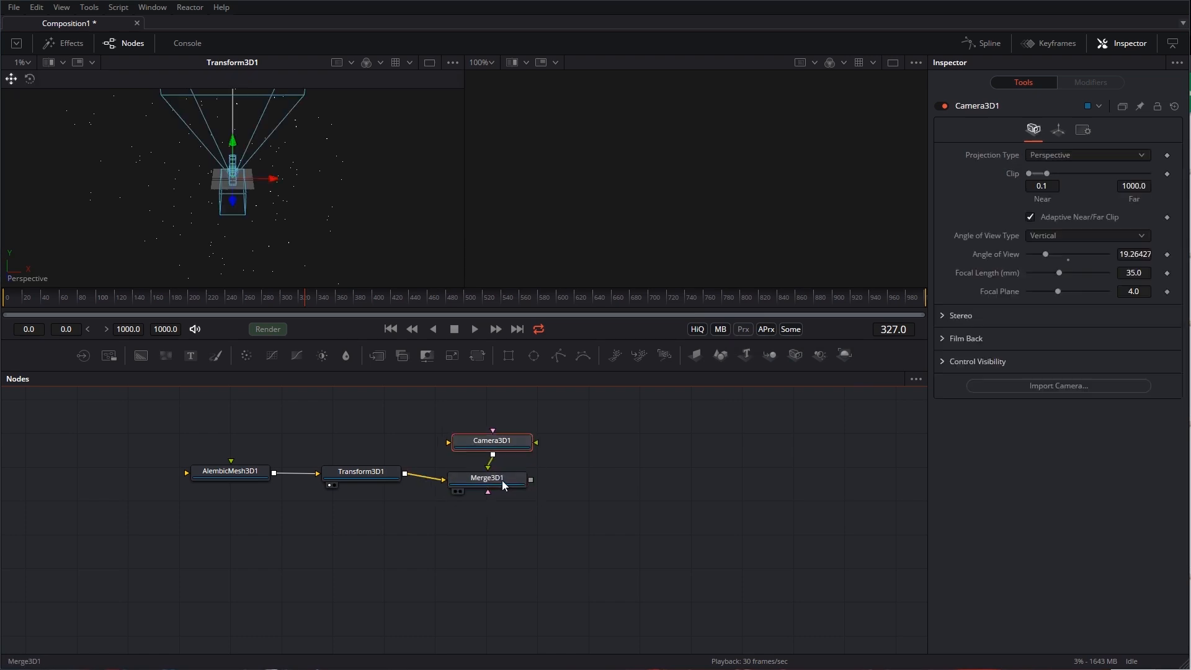
left_click(492, 477)
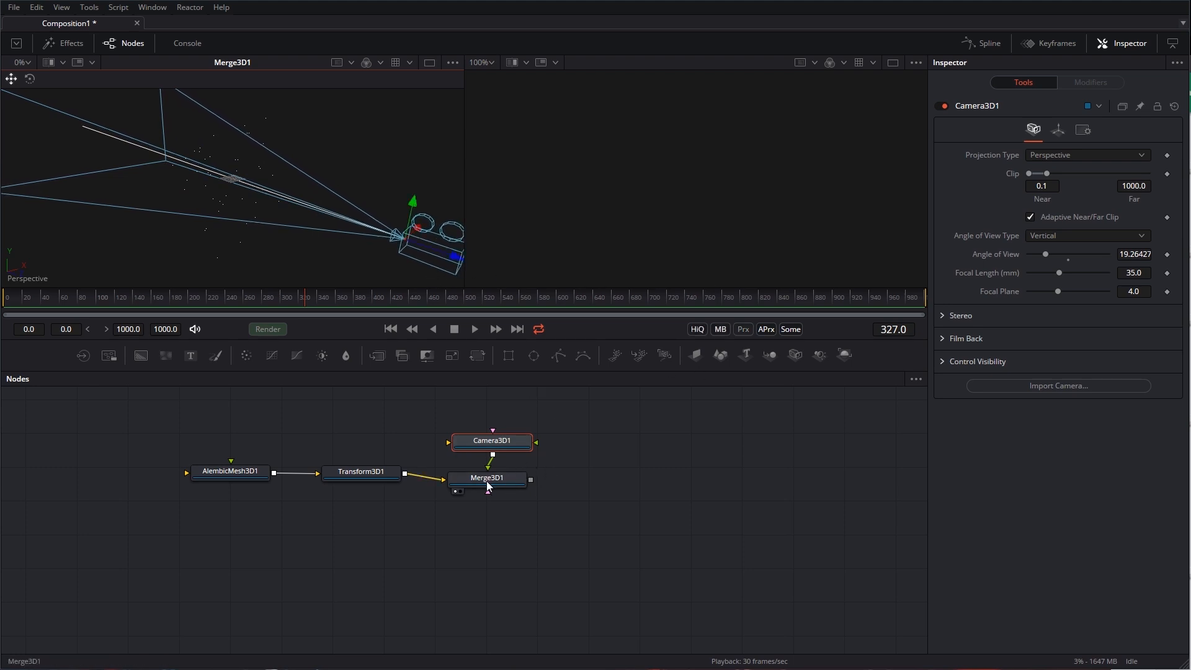
left_click(489, 475)
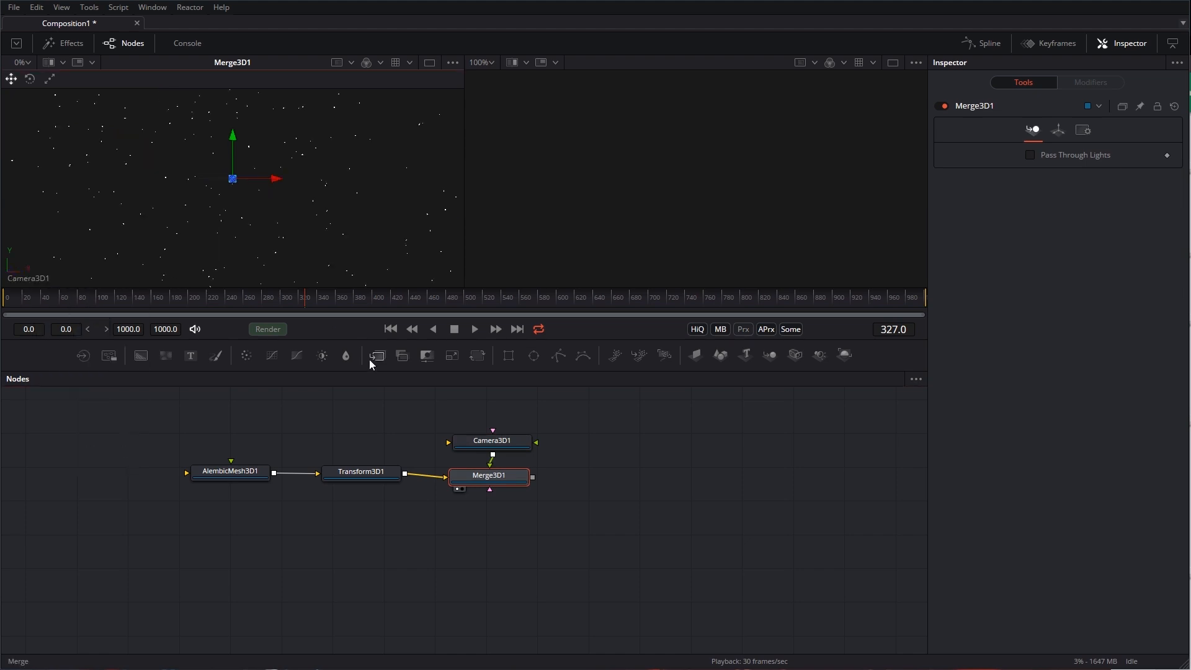
left_click(474, 329)
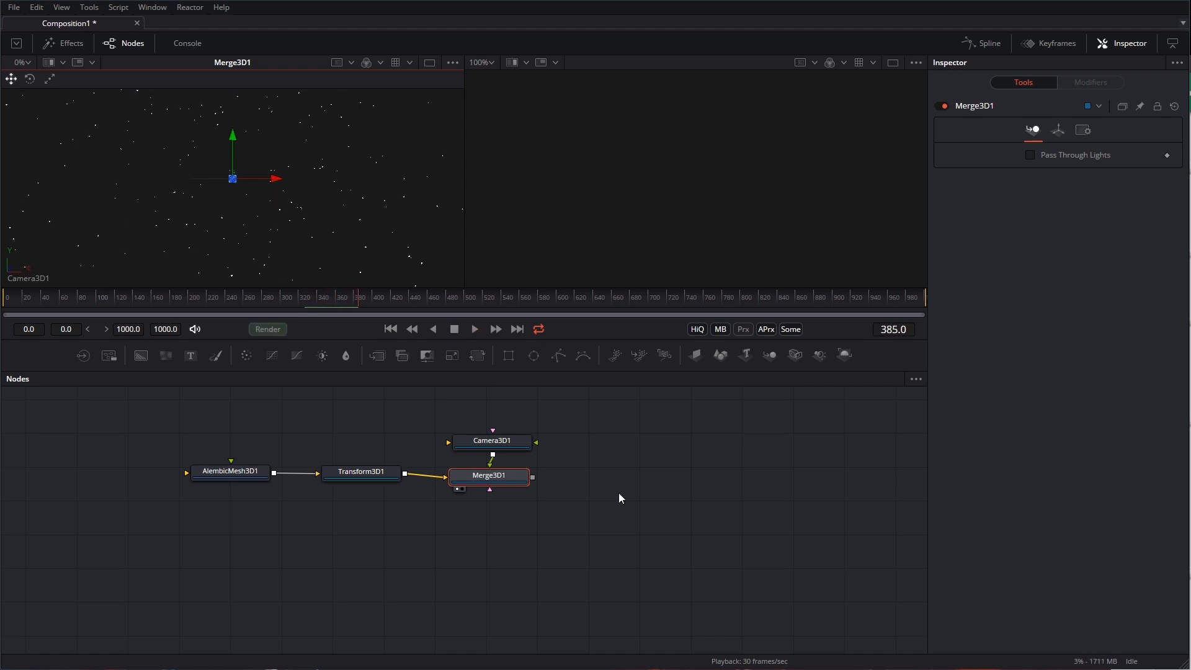
Step: Add a Renderer 3D node after Merge3D1 and show it in the right viewer
type("merg")
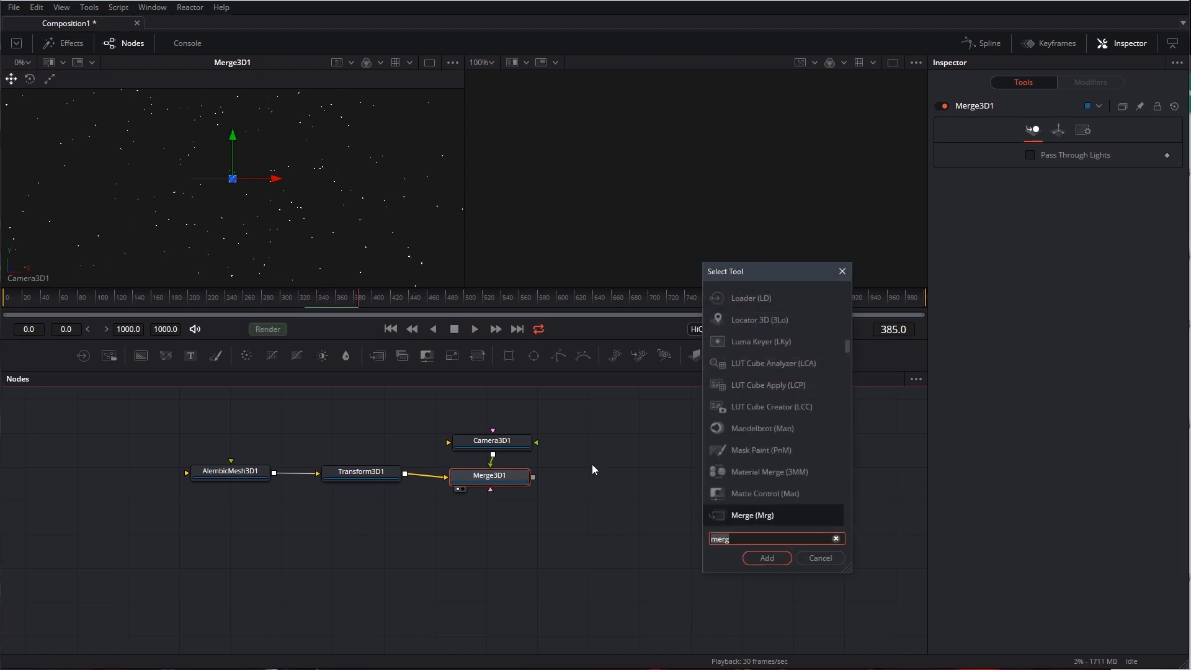
type("ren")
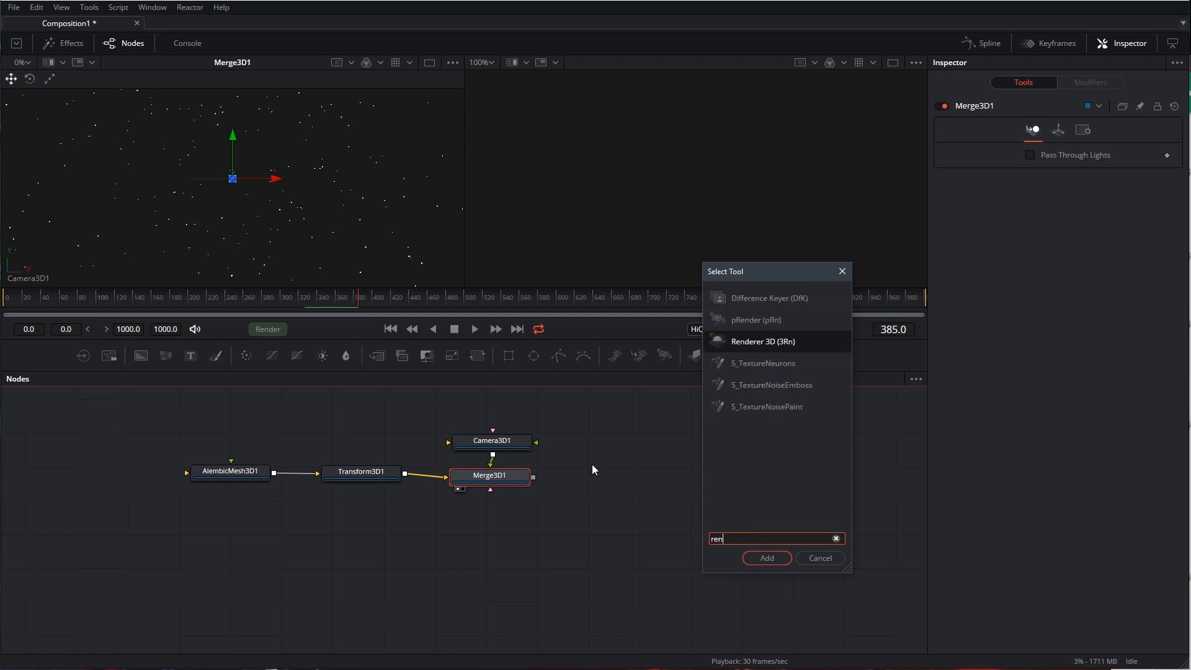
left_click(765, 557)
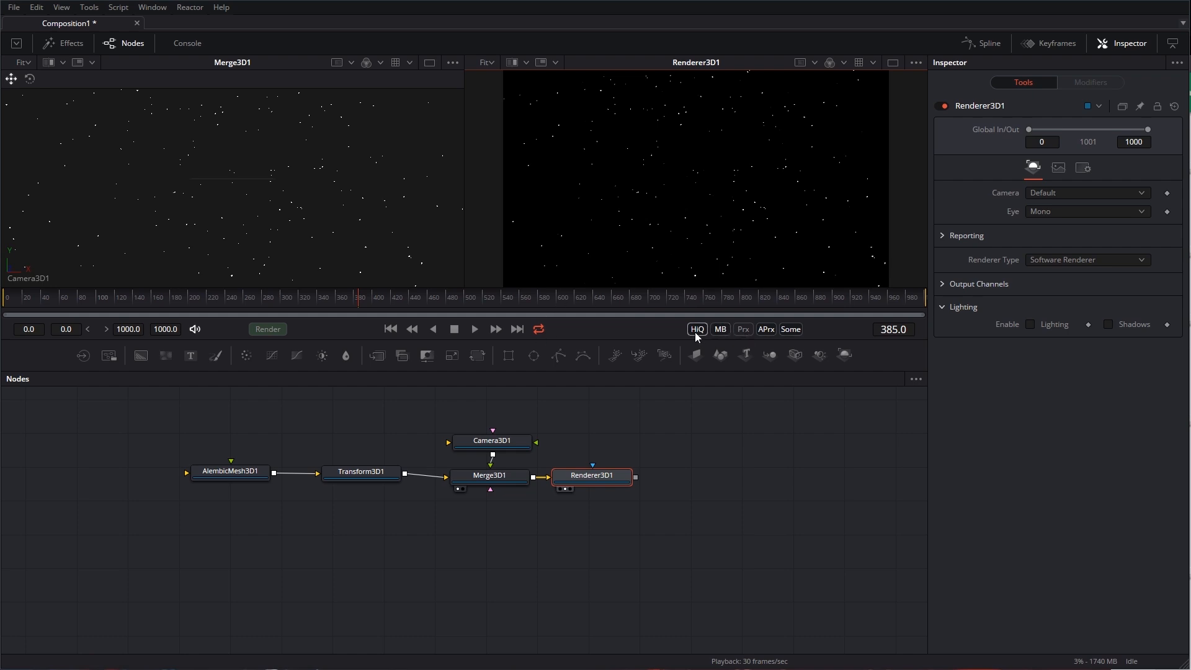
left_click(765, 329)
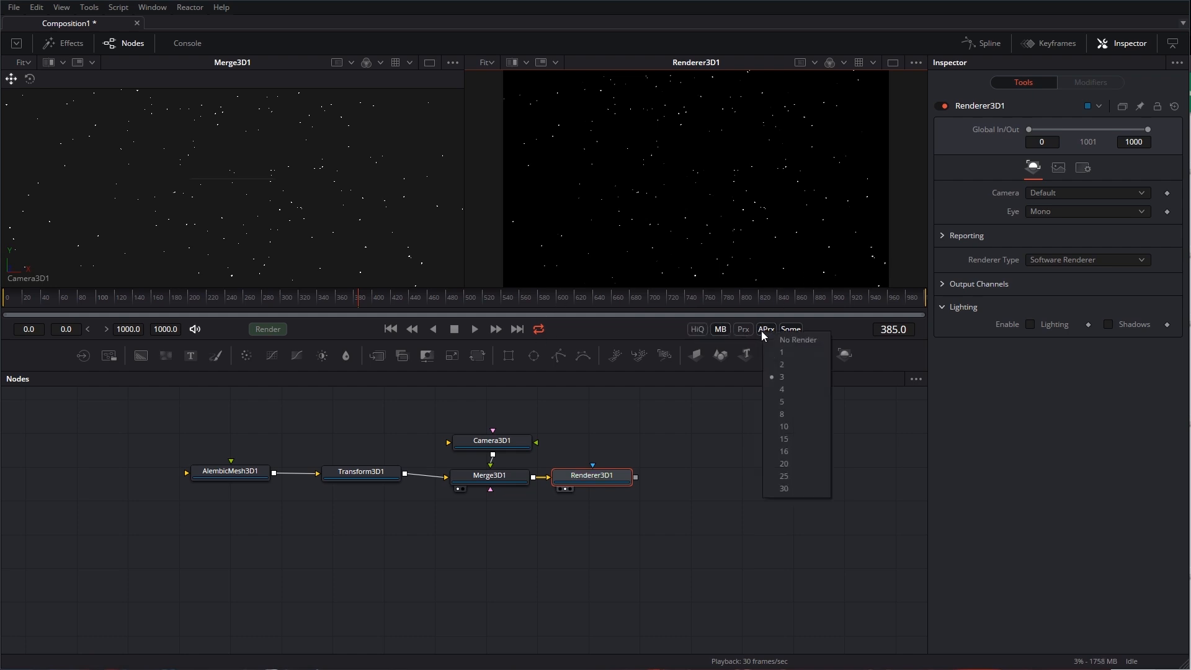
left_click(782, 377)
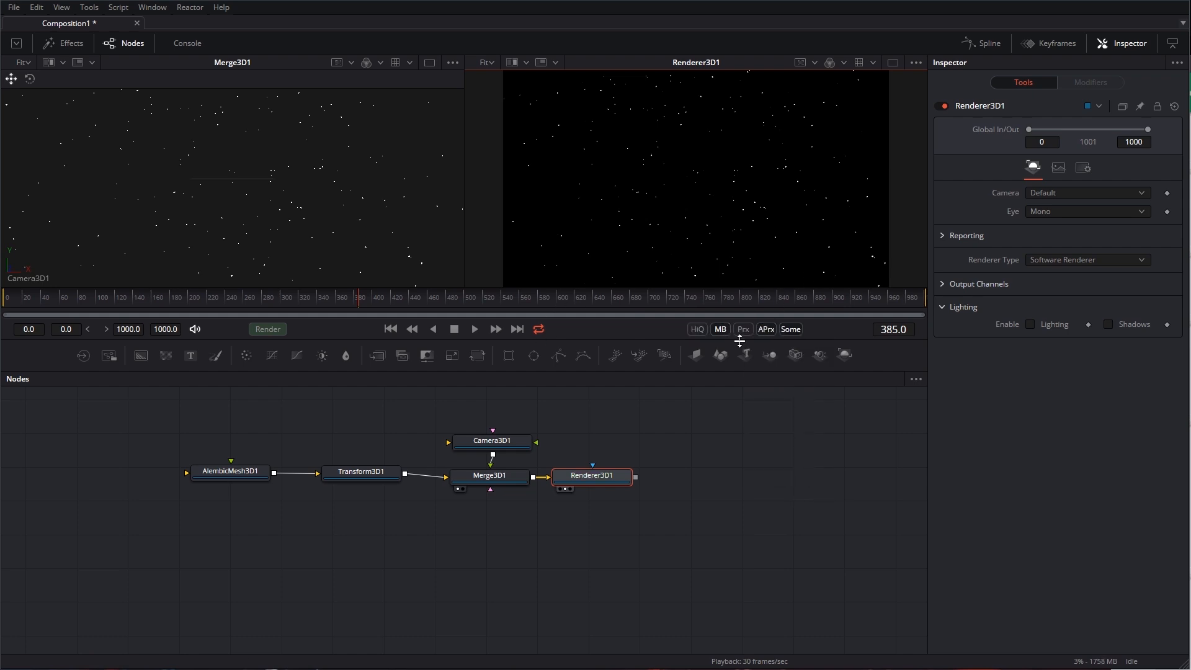
mouse_move(383, 318)
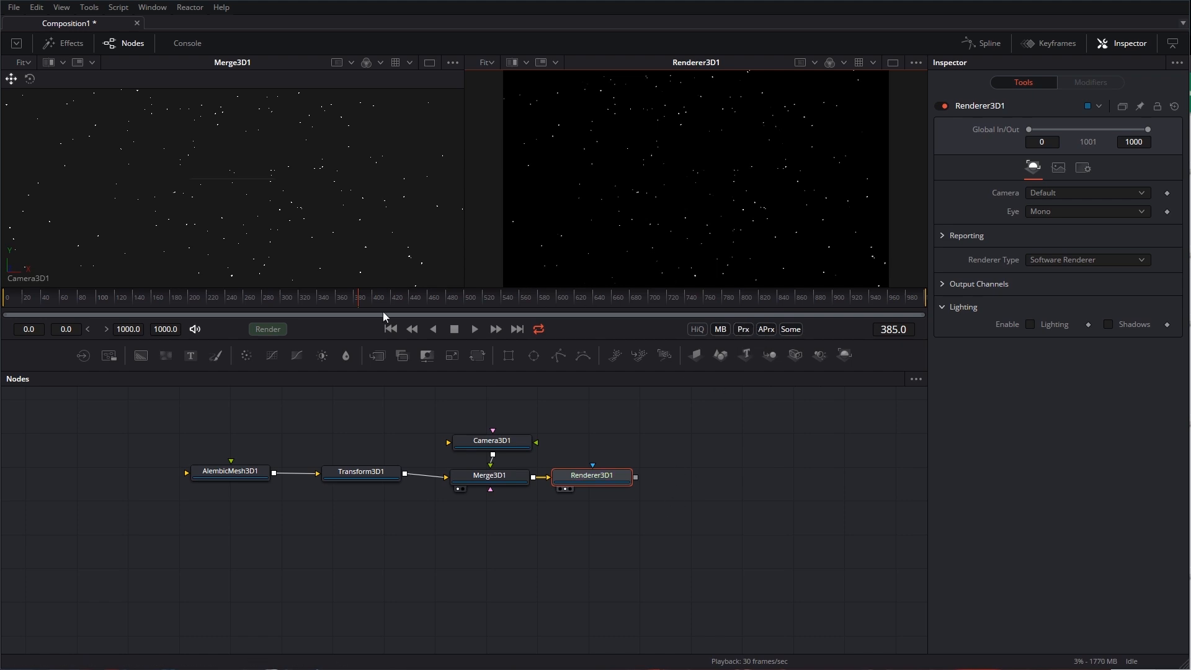
Step: Play the timeline to preview the rendered dust, then stop playback
left_click(473, 329)
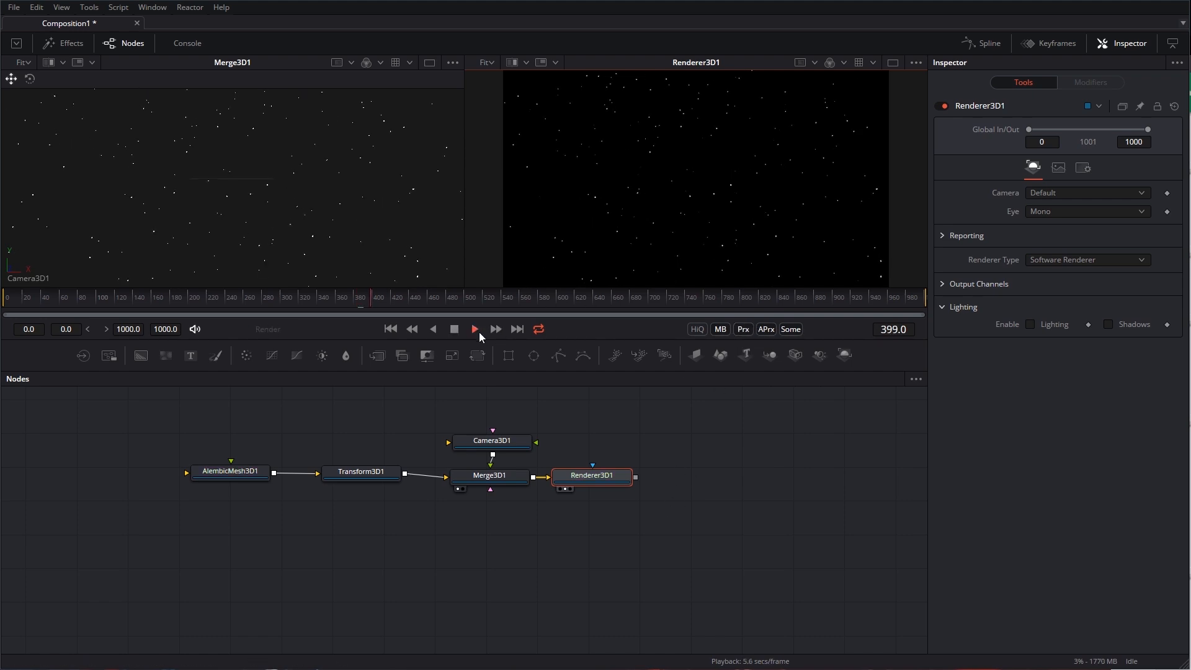
left_click(474, 328)
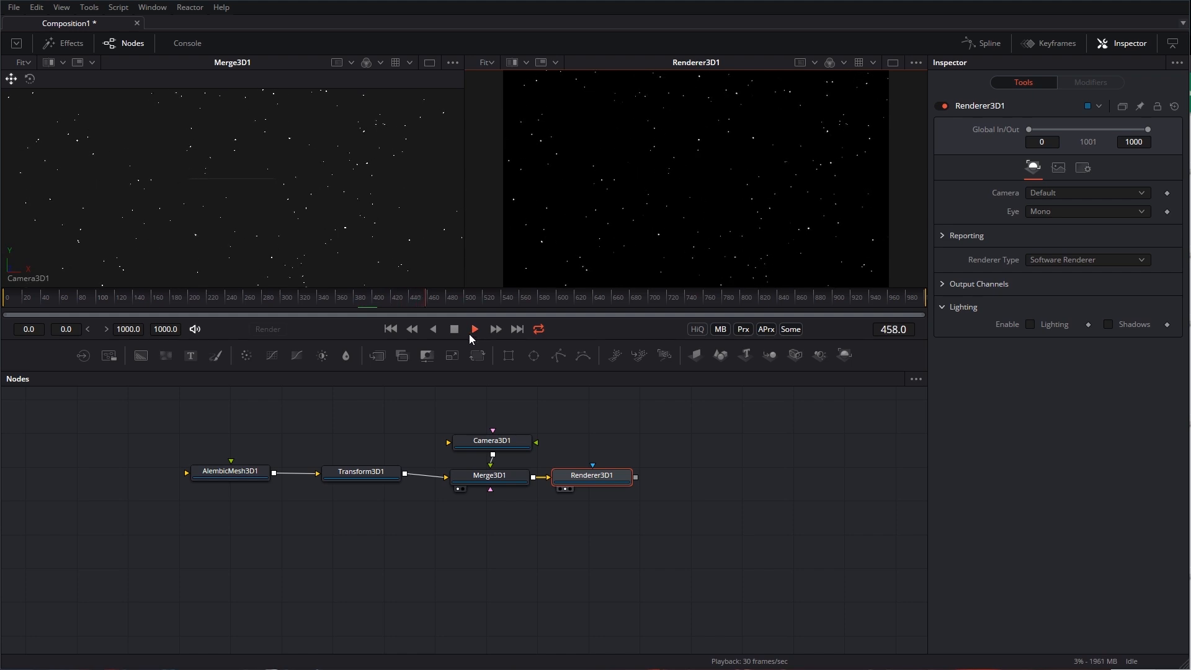
left_click(474, 329)
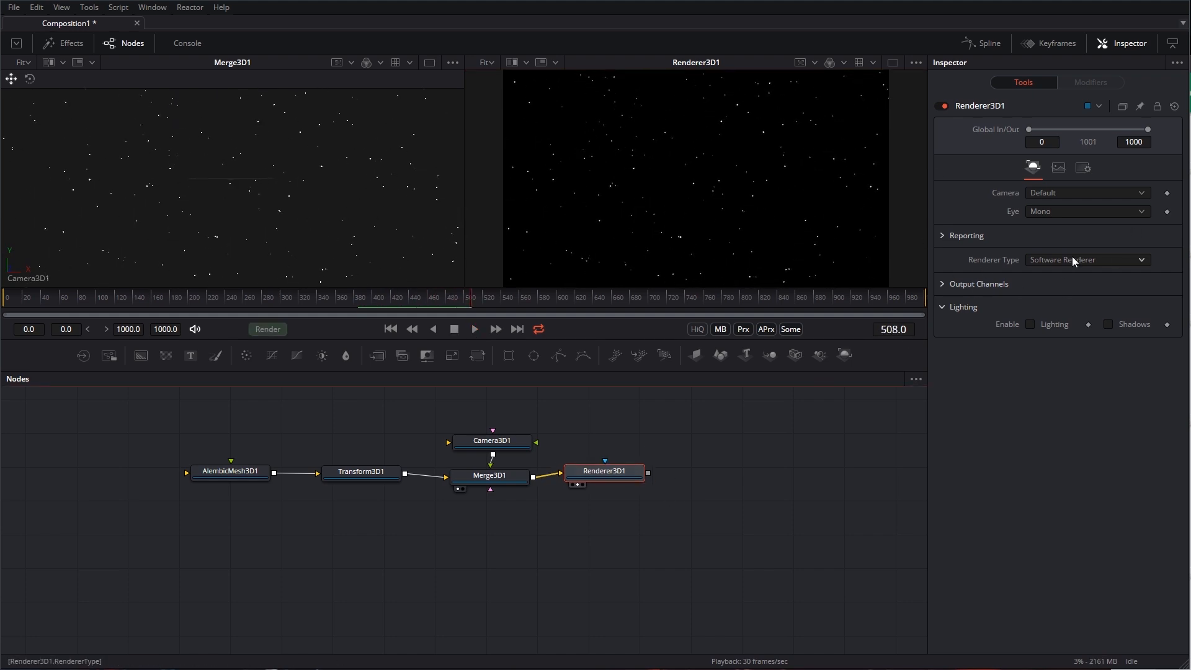
Step: Set Renderer3D1 to OpenGL with accumulation effects, depth of field, quality 256 and blur 2.0
left_click(1087, 259)
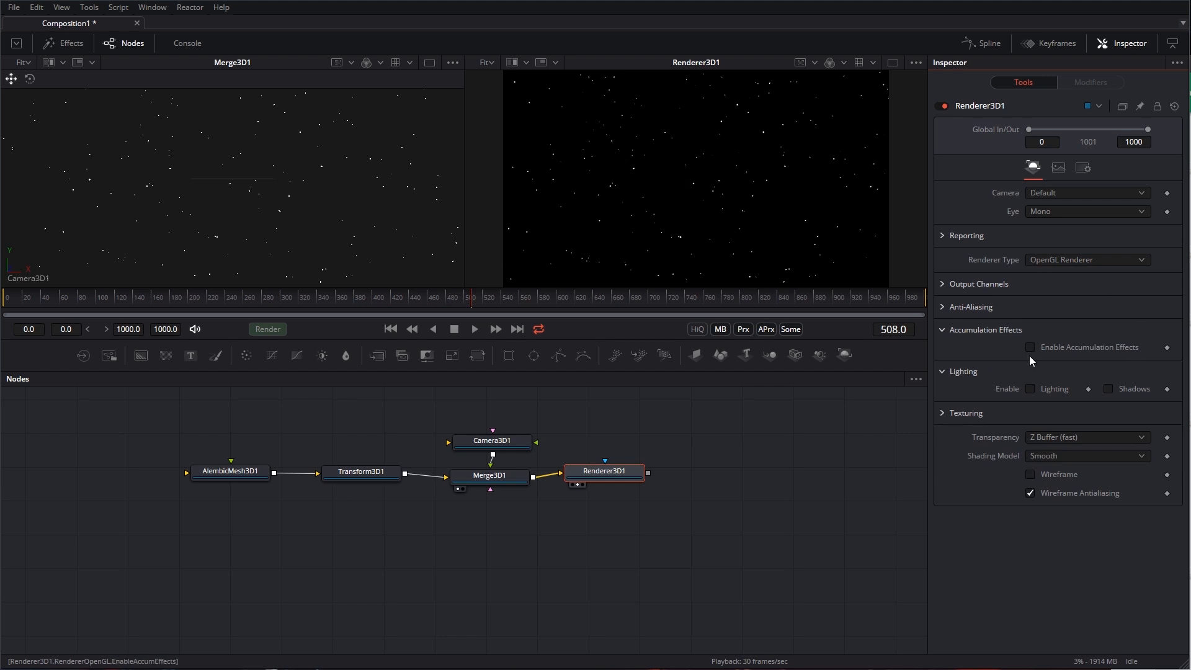
left_click(1031, 348)
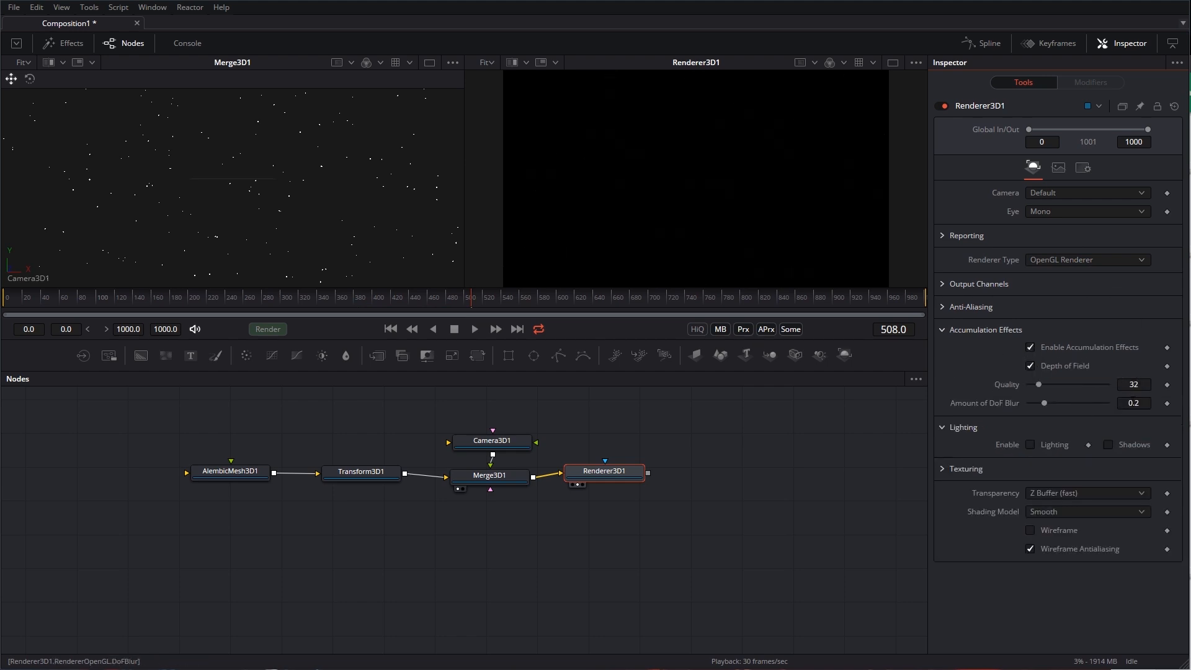
left_click(1133, 402)
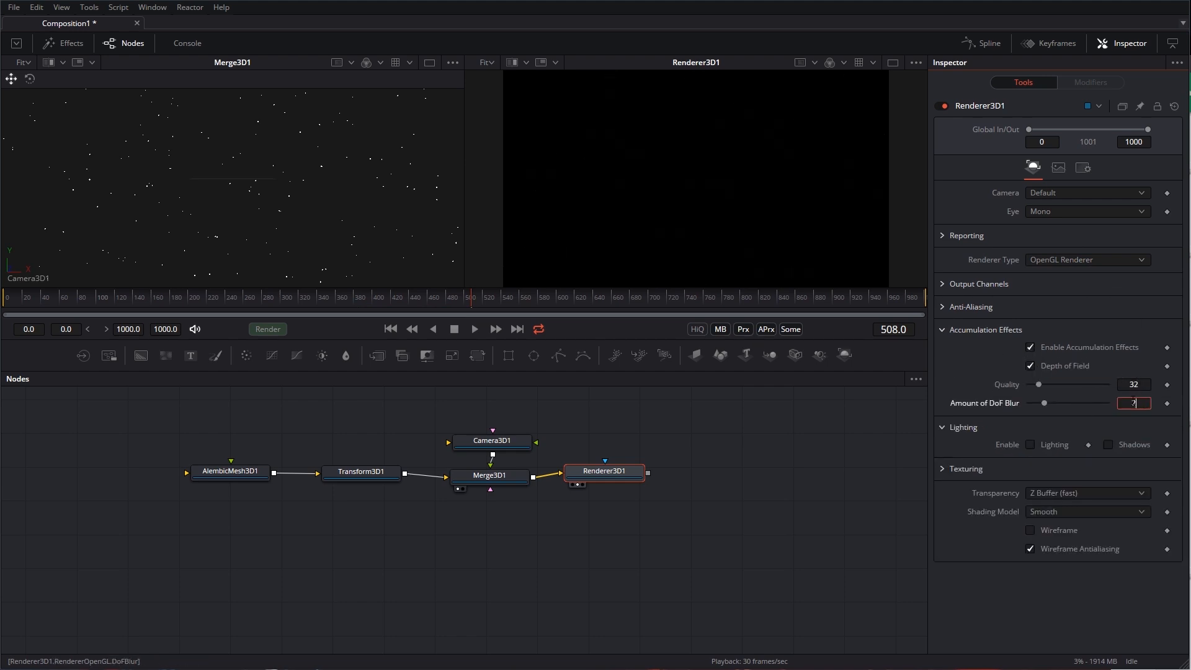
left_click(1133, 383)
type("256")
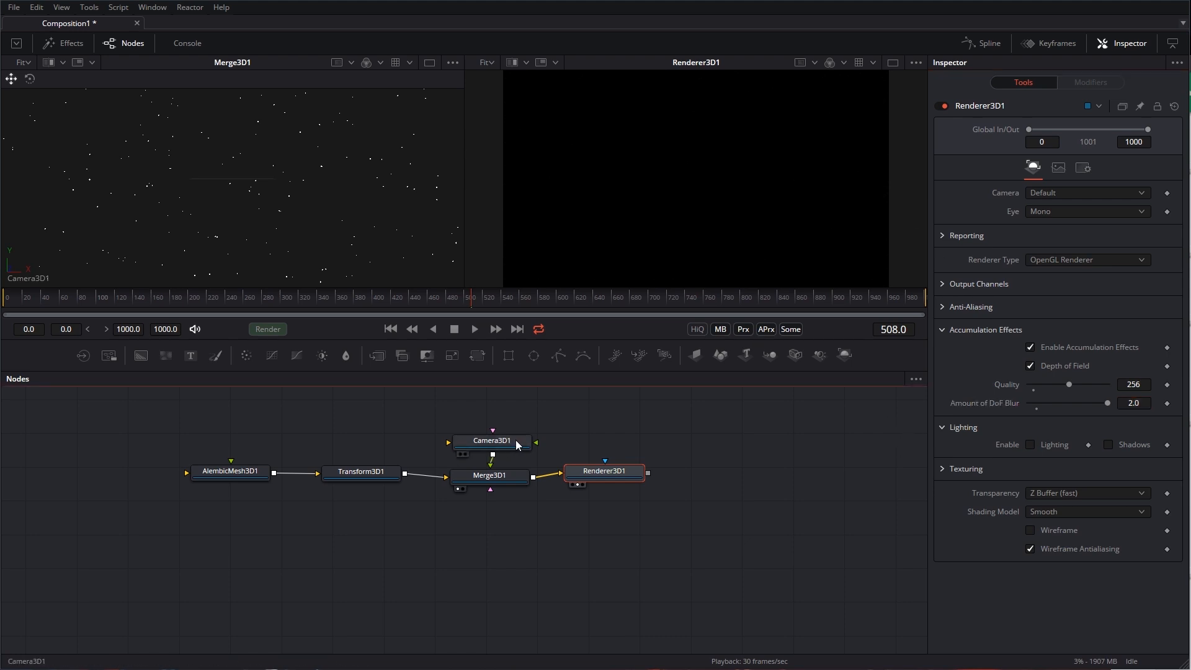
Step: Change Camera3D1's focal plane from 4.0 to 90, then to 150
left_click(491, 441)
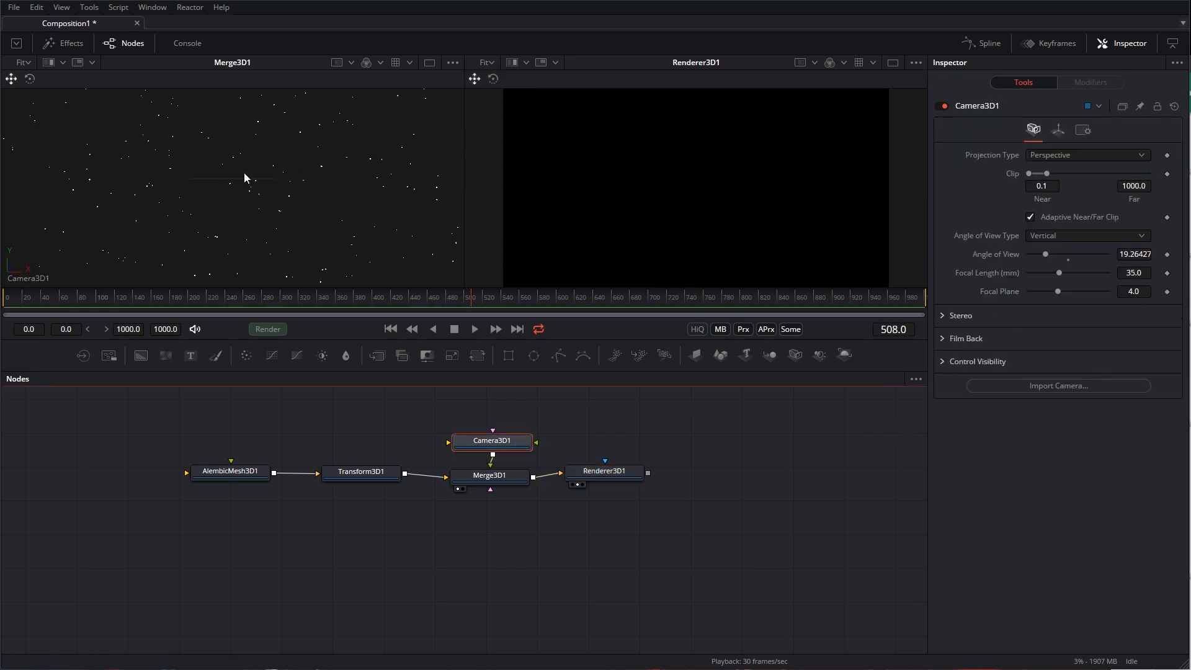
left_click(1133, 290)
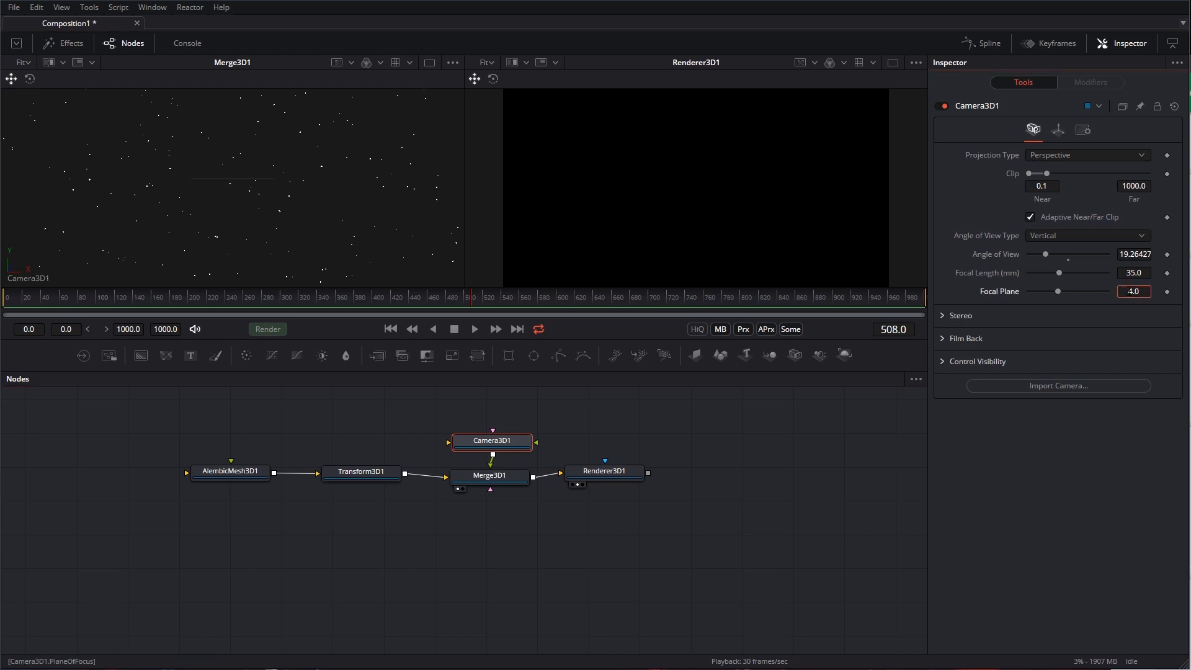
type("90")
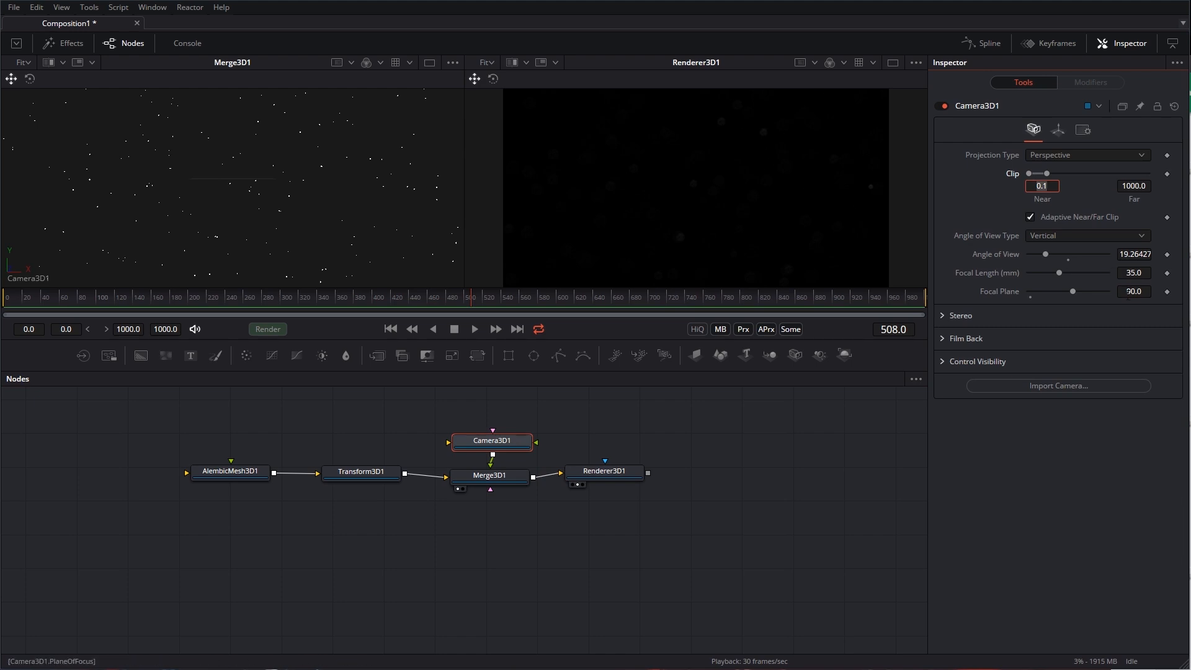
left_click(1133, 290)
type("150")
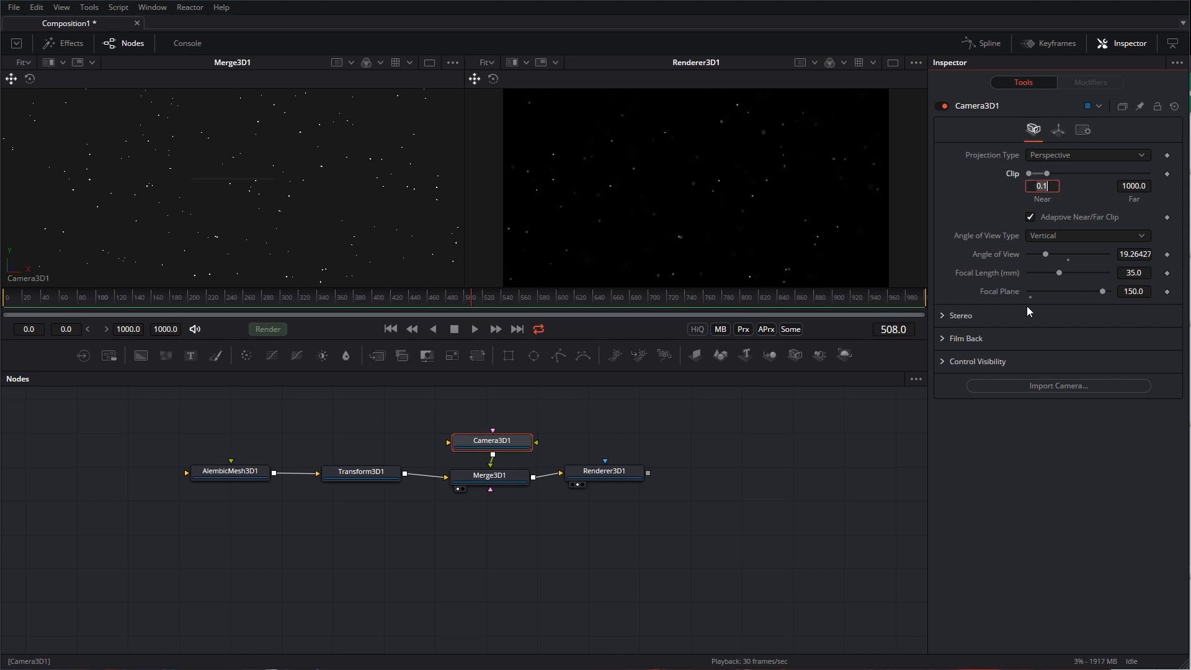
mouse_move(448, 312)
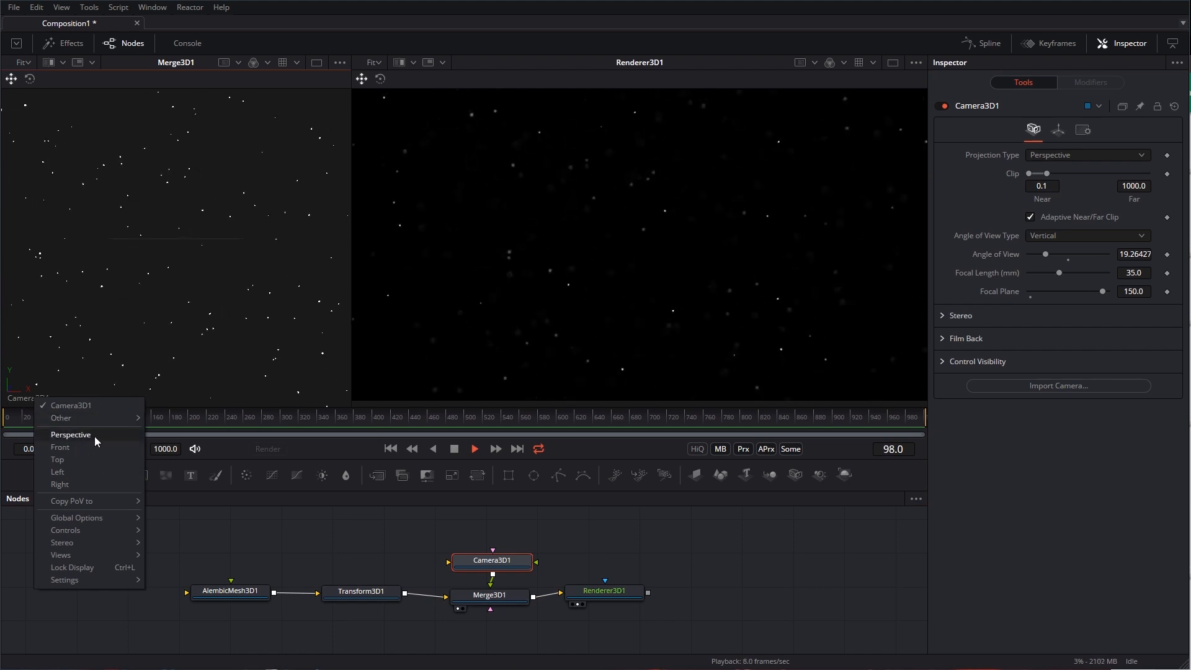
Step: Switch the left viewer to Perspective view and return to the first frame
left_click(70, 435)
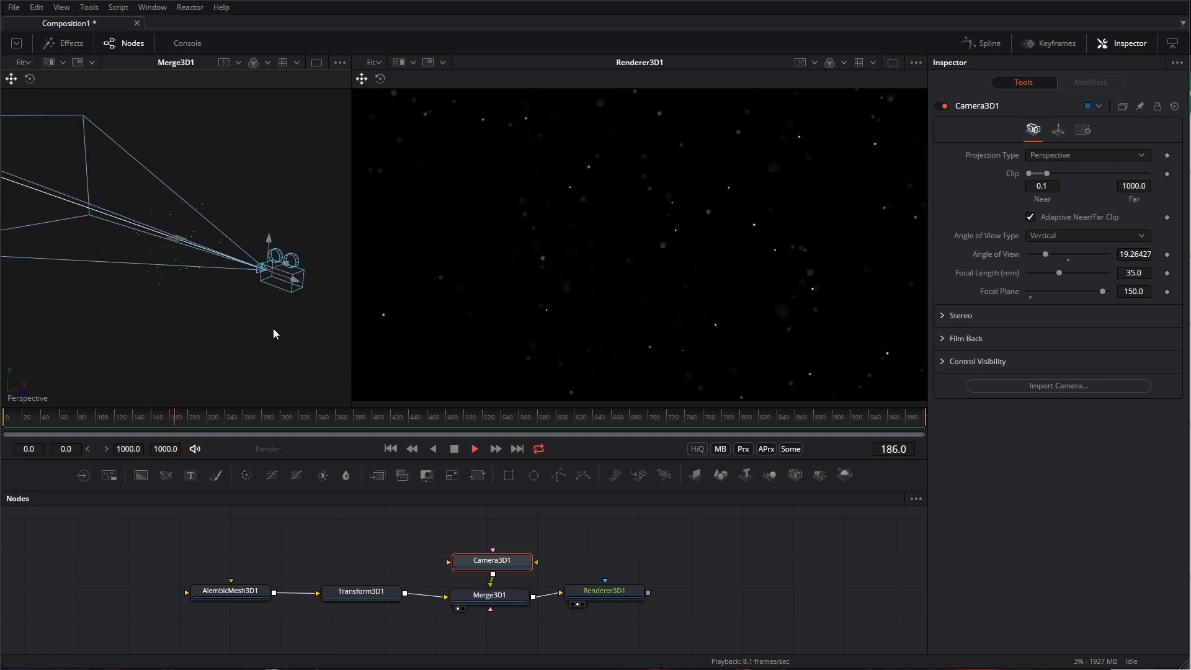
left_click(391, 448)
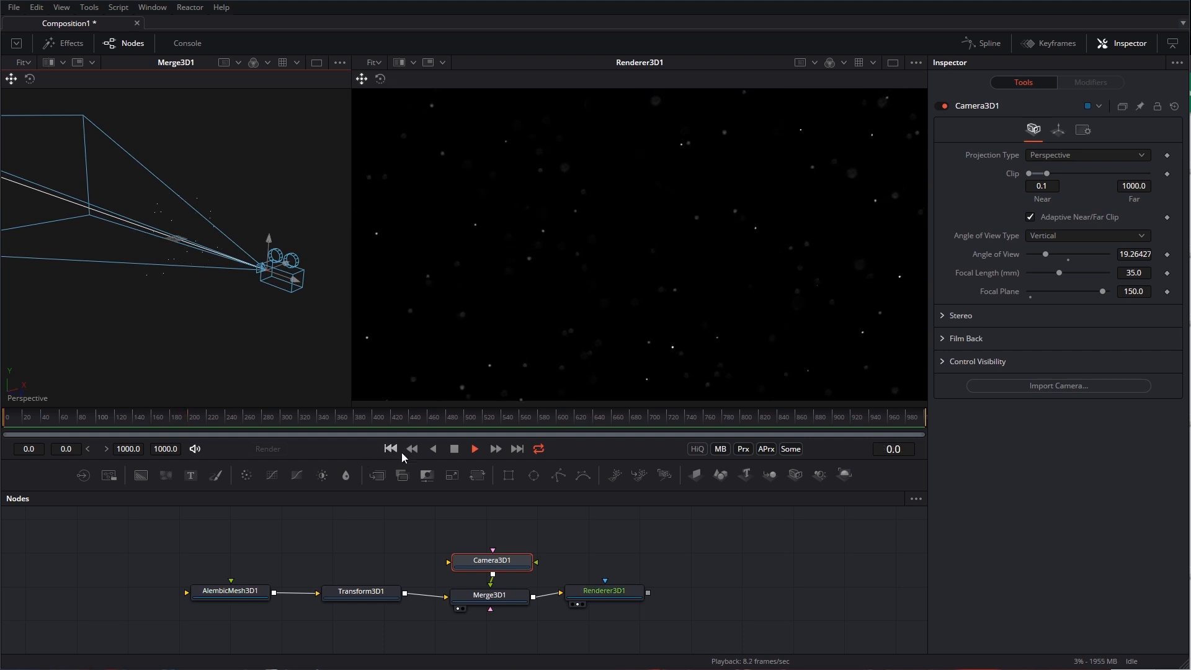